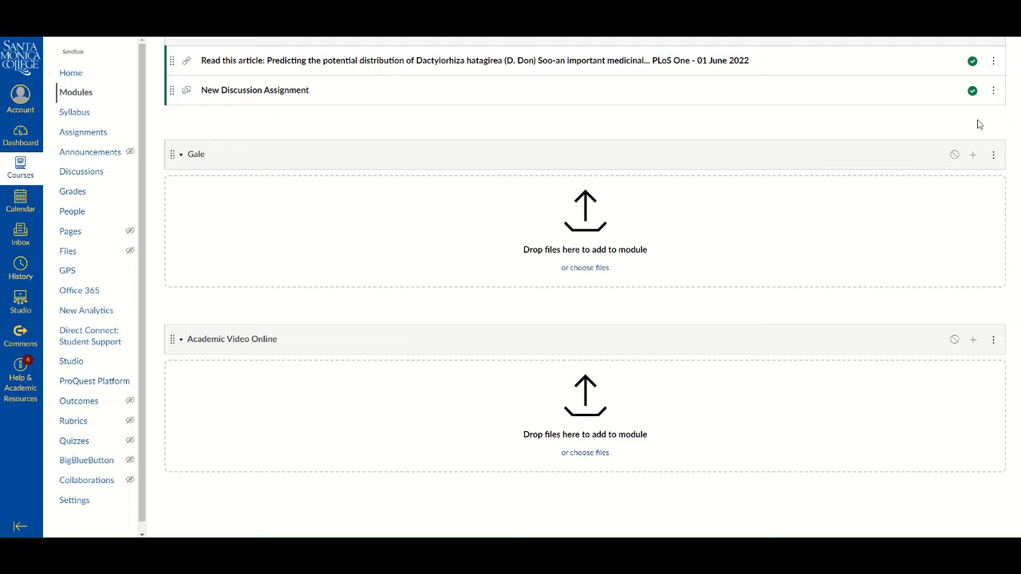
pyautogui.moveTo(973, 154)
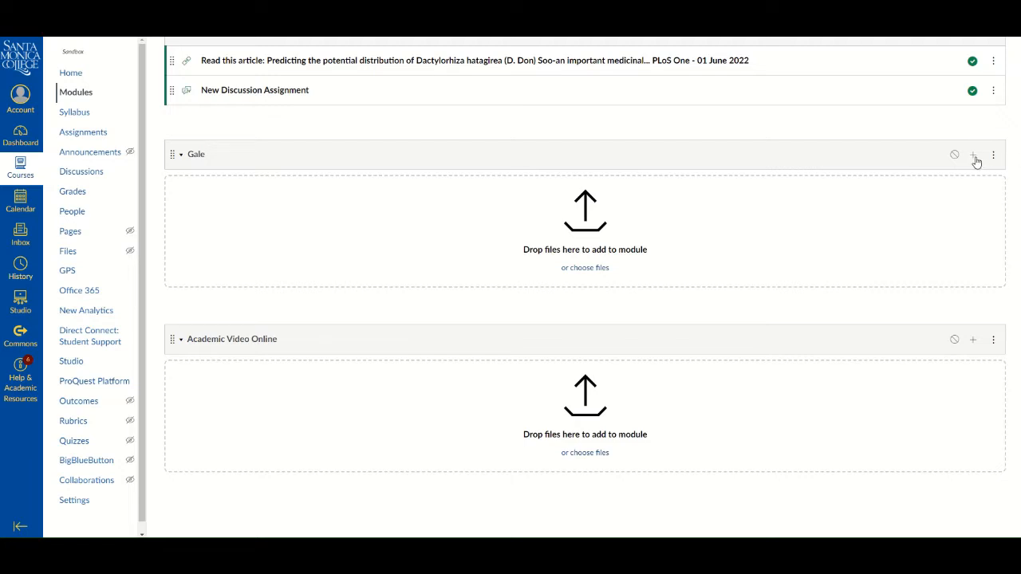
# Start adding an item to the Gale module and list the available item types.
pyautogui.click(973, 154)
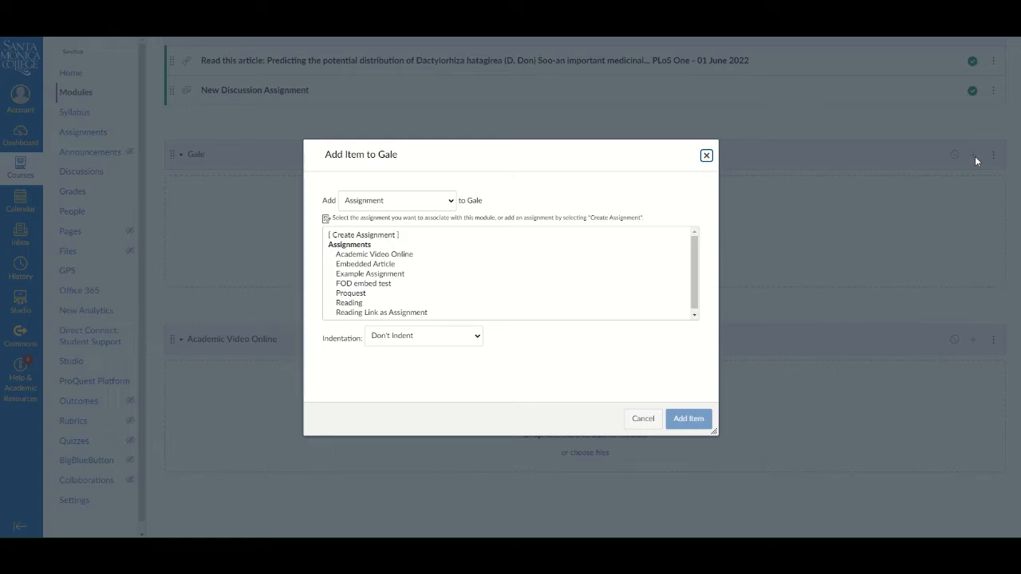
pyautogui.moveTo(502, 247)
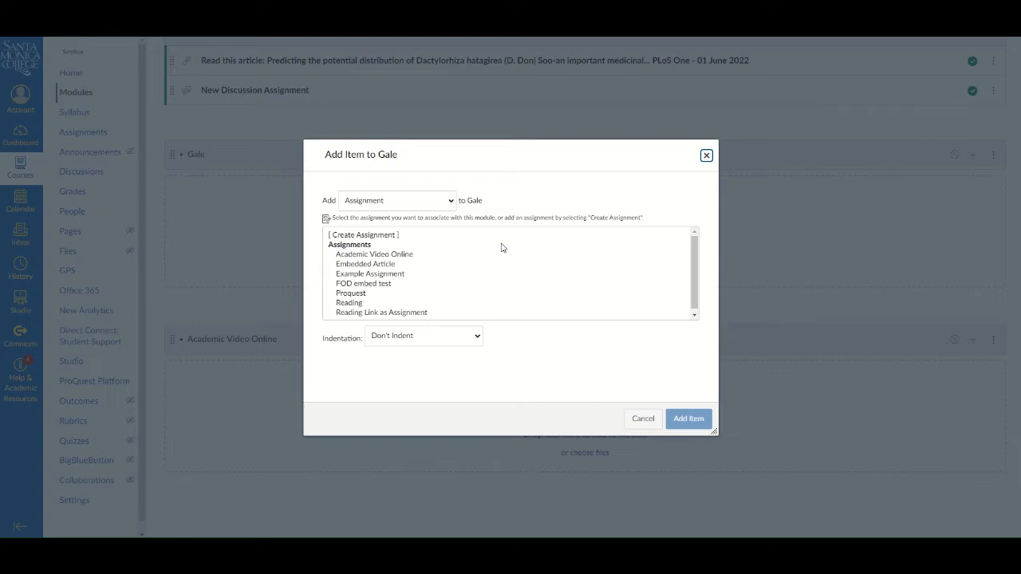
pyautogui.click(396, 200)
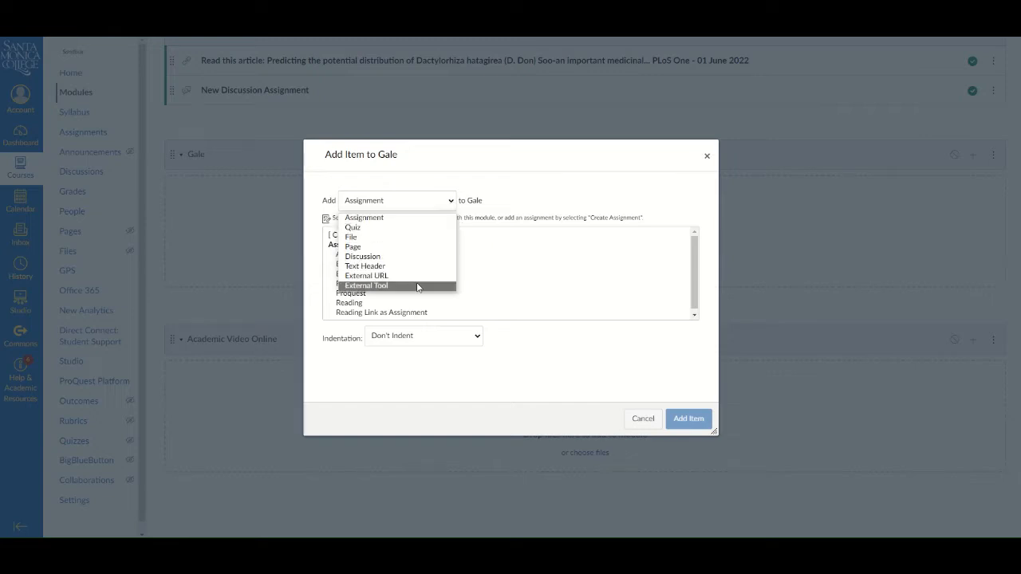
# Add the external tool Gale in Context: Opposing Viewpoints as a Gale module item.
pyautogui.click(366, 285)
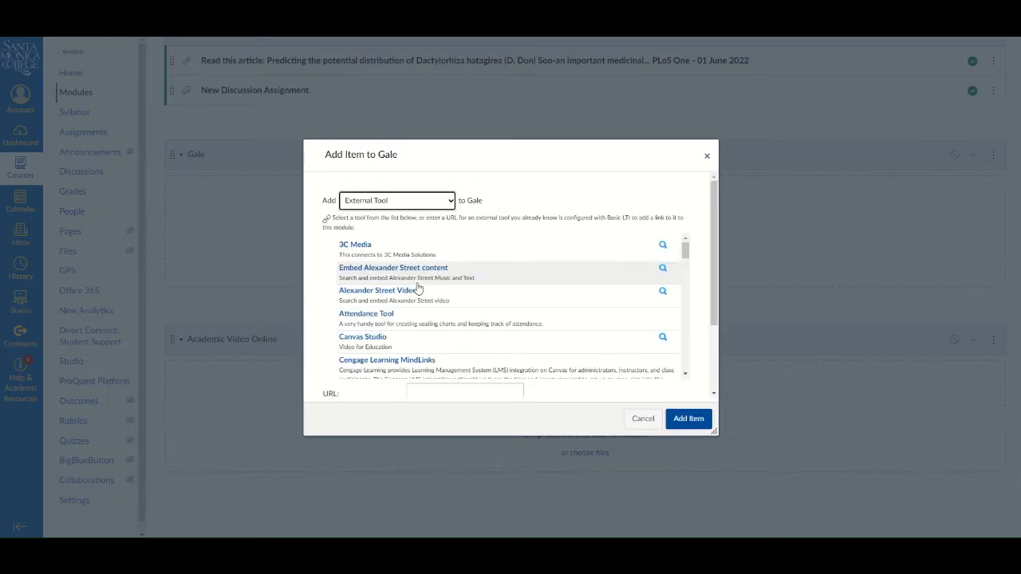
pyautogui.moveTo(433, 271)
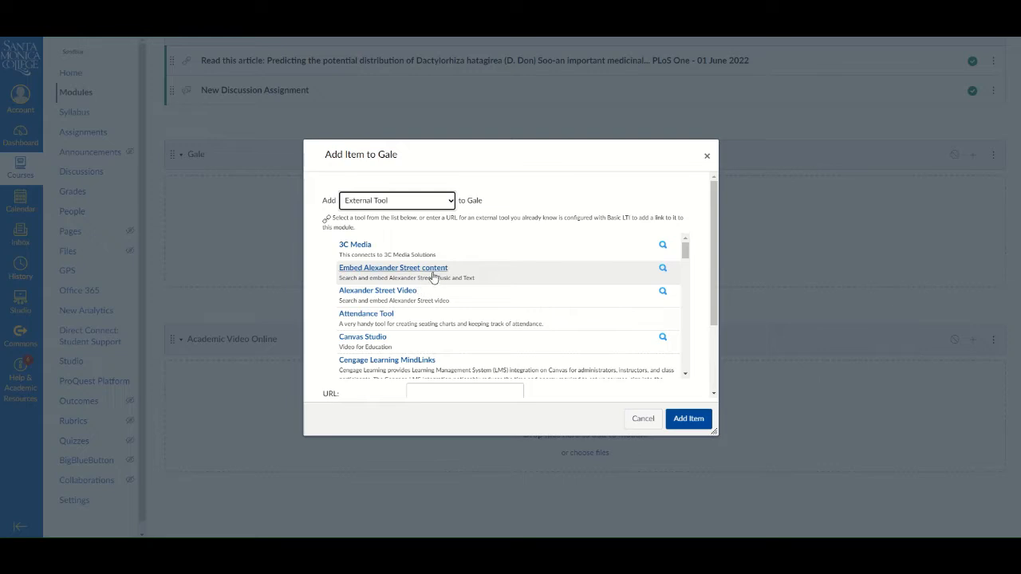
pyautogui.scroll(-3)
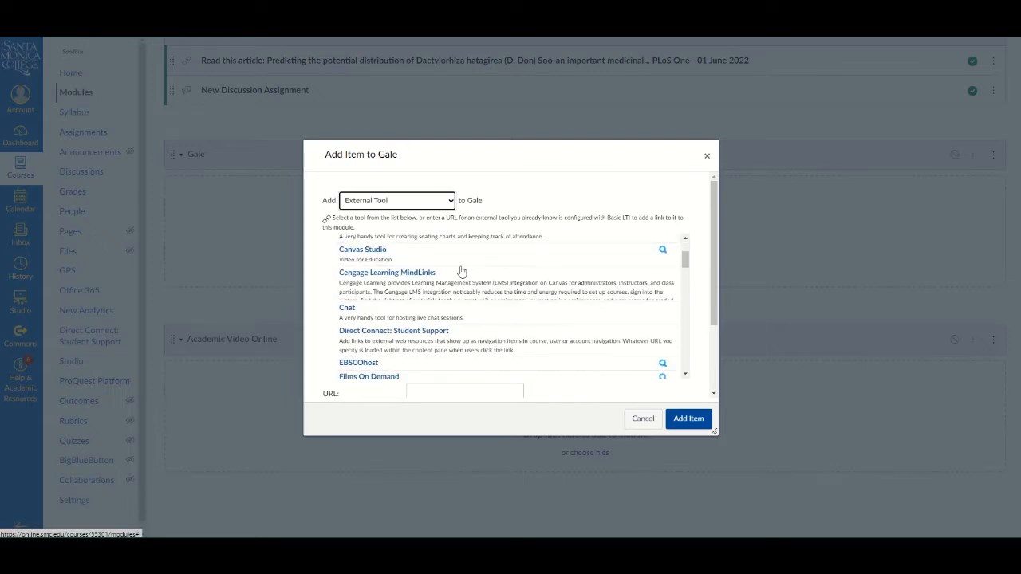
pyautogui.scroll(-3)
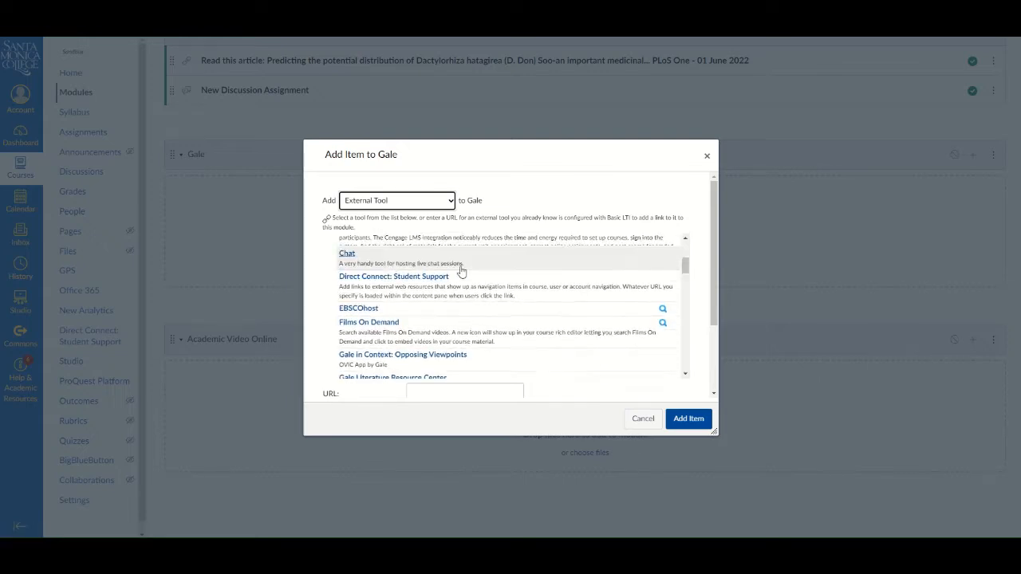
pyautogui.scroll(-3)
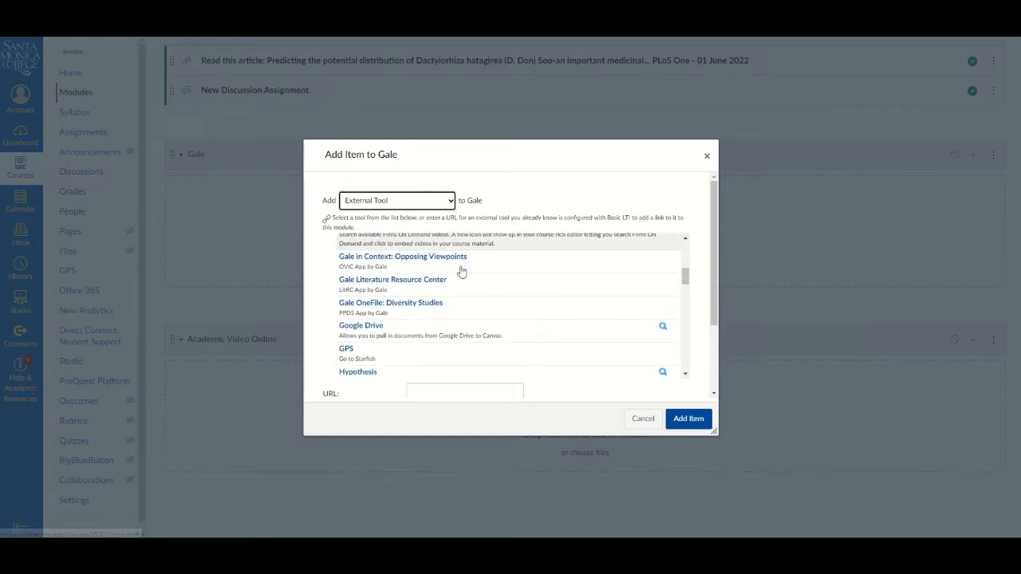
pyautogui.scroll(-3)
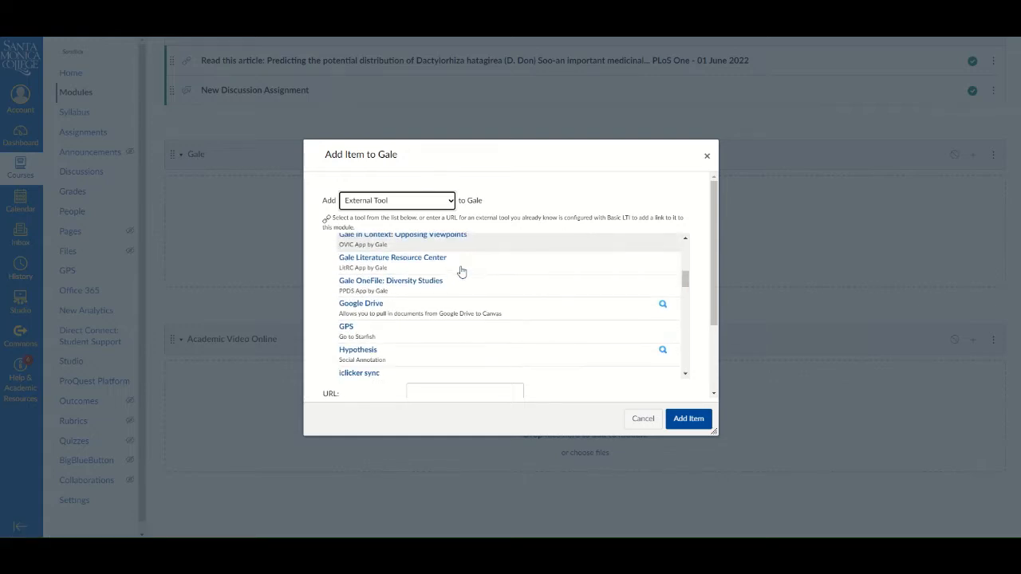
pyautogui.scroll(3)
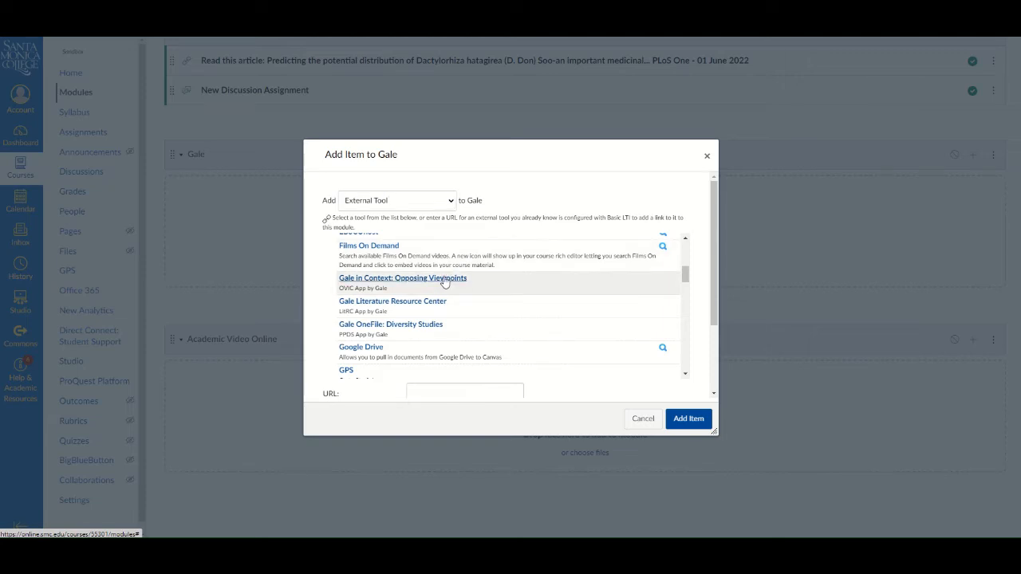
pyautogui.click(403, 277)
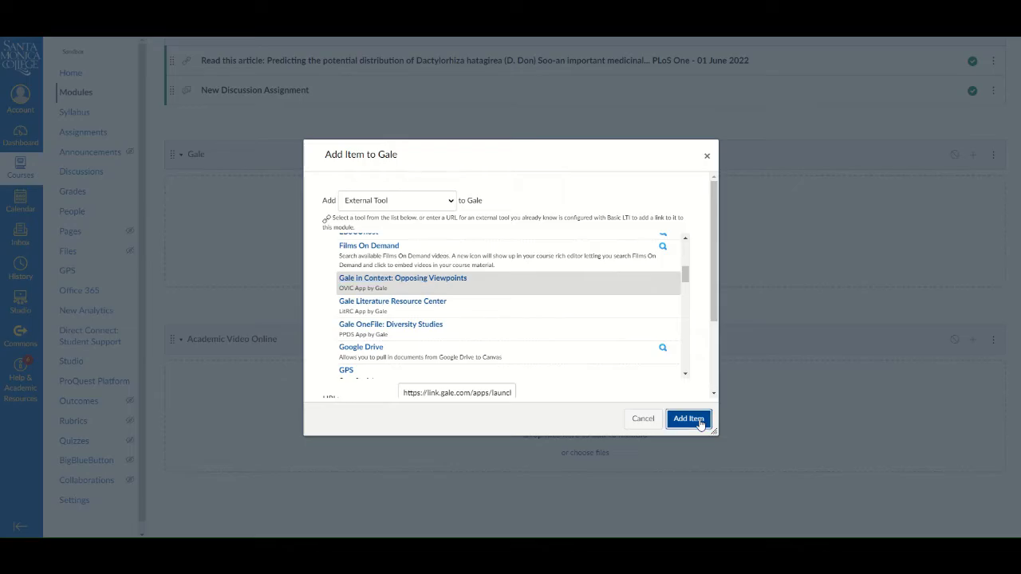
pyautogui.click(687, 419)
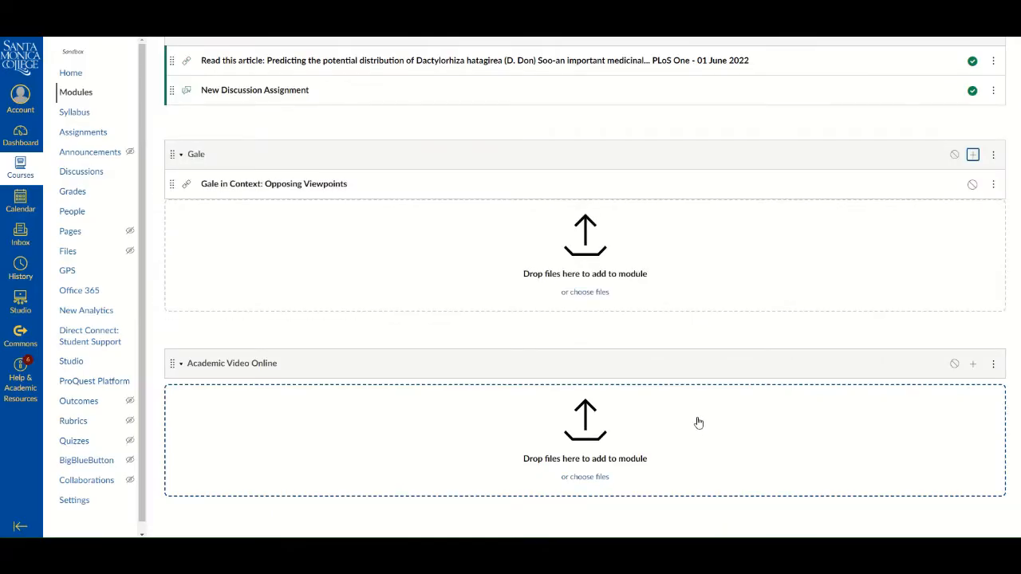
pyautogui.moveTo(672, 356)
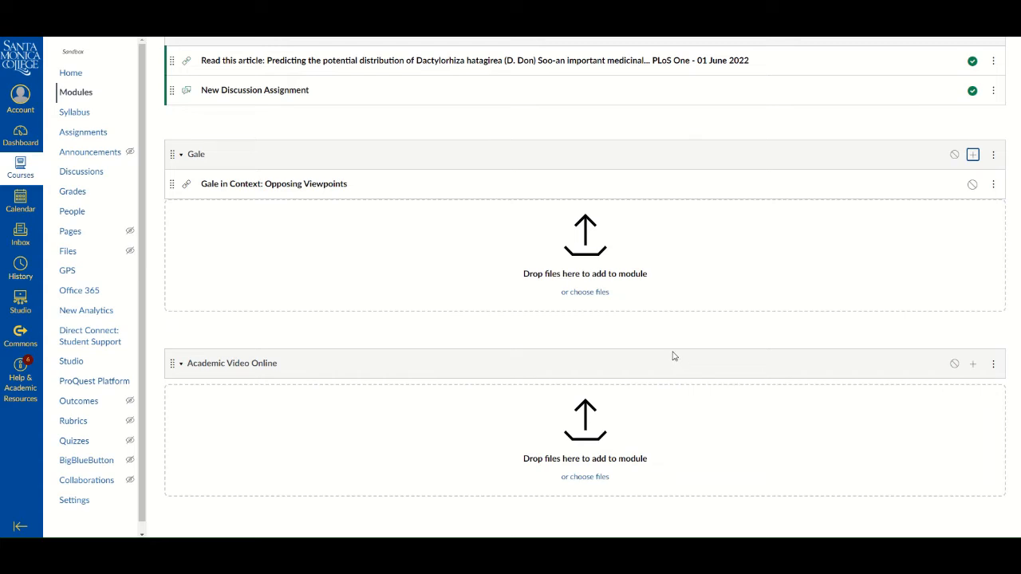
pyautogui.moveTo(556, 263)
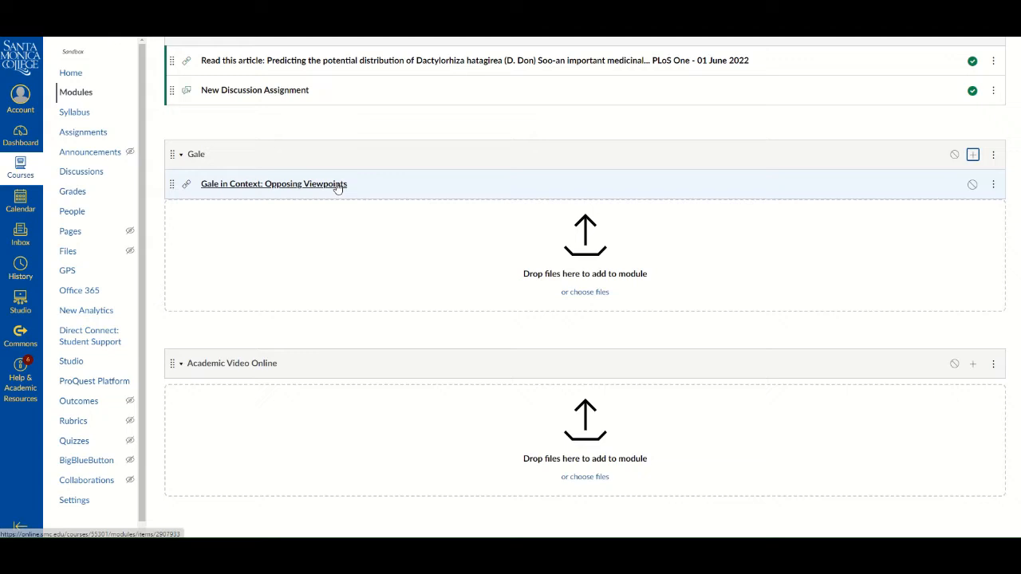
pyautogui.click(273, 184)
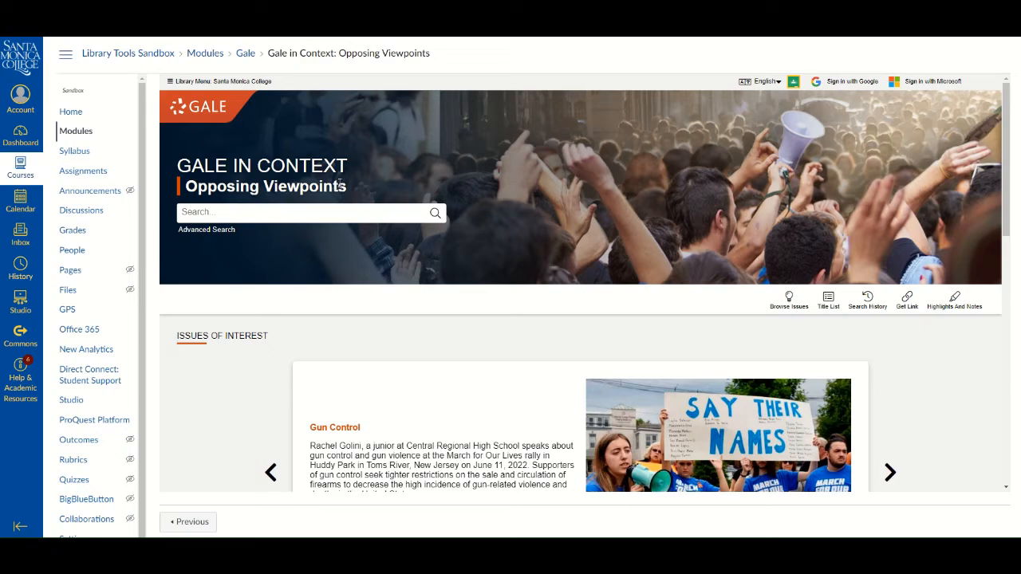
pyautogui.moveTo(375, 135)
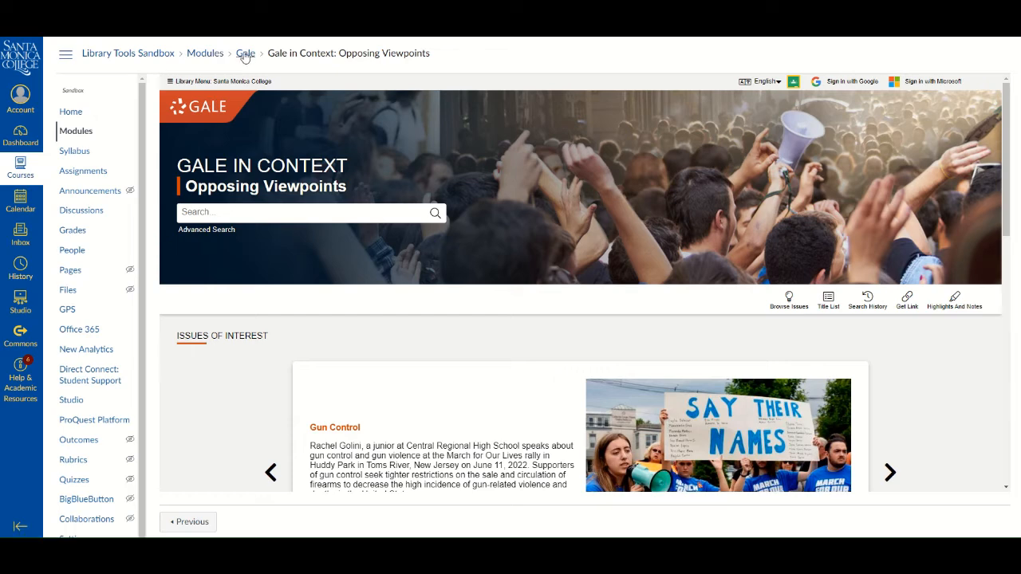
pyautogui.click(205, 52)
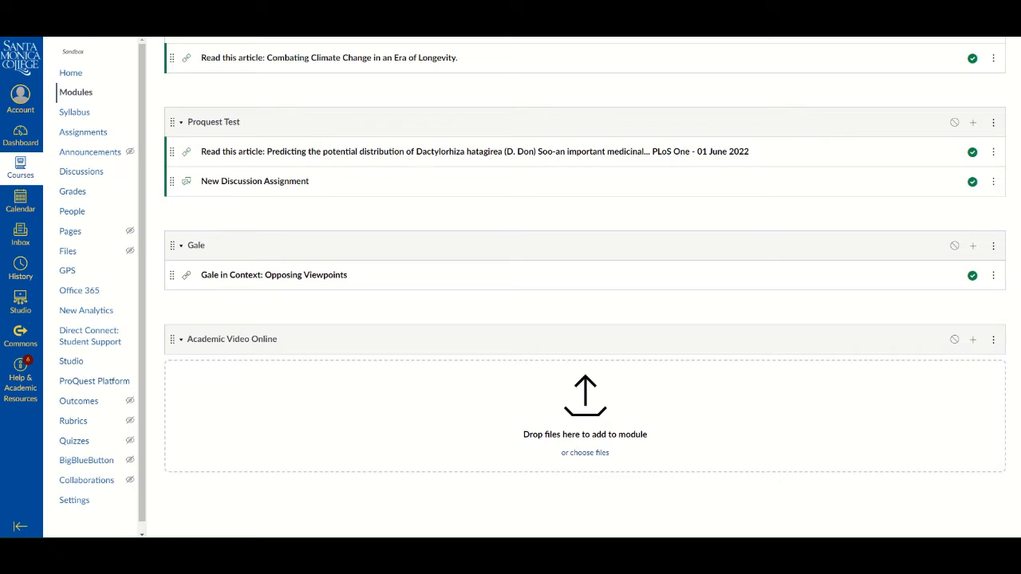
pyautogui.moveTo(797, 243)
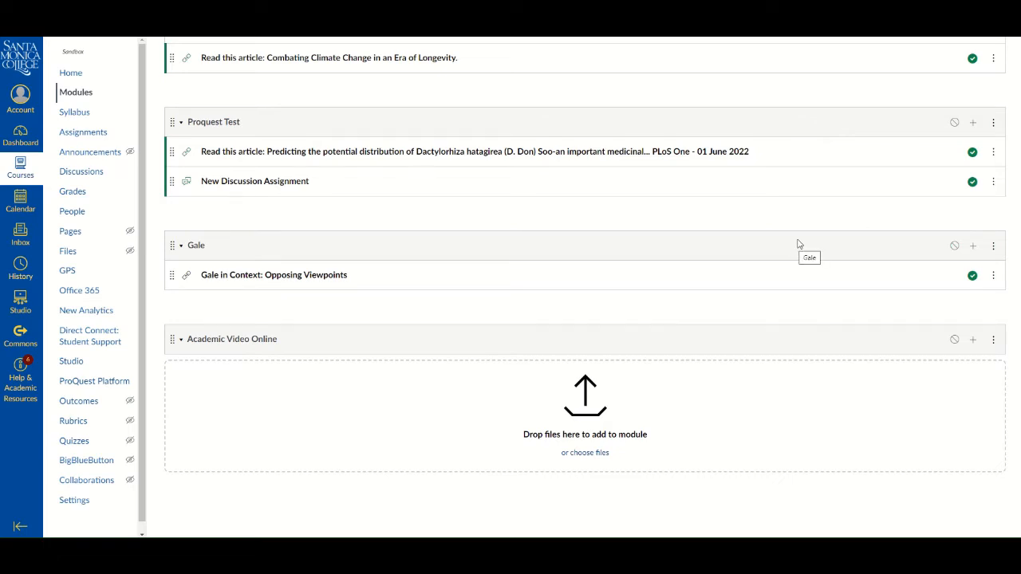
pyautogui.moveTo(844, 231)
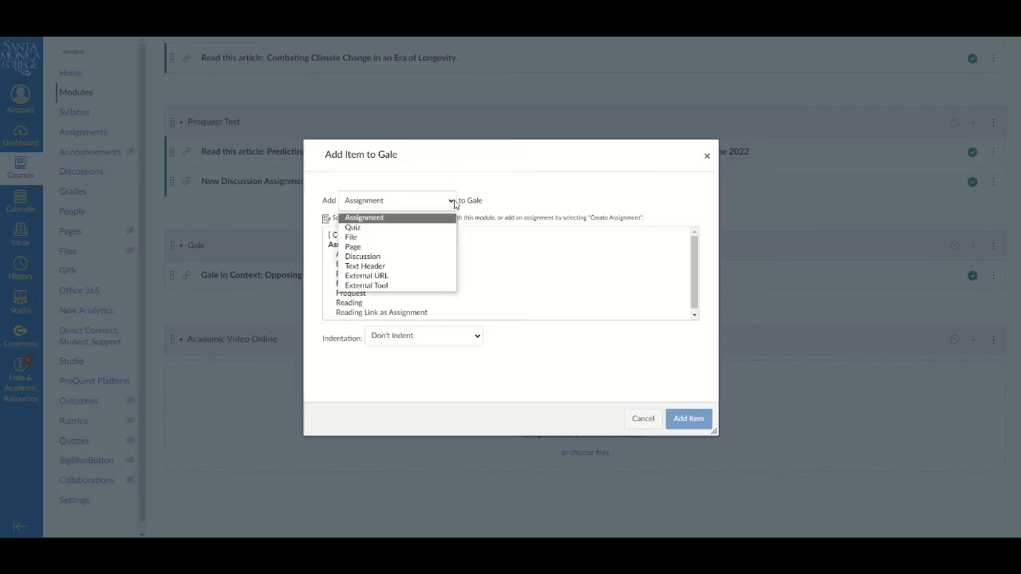
# Create a new discussion topic named 'Gale discussion' in the Gale module.
pyautogui.click(362, 256)
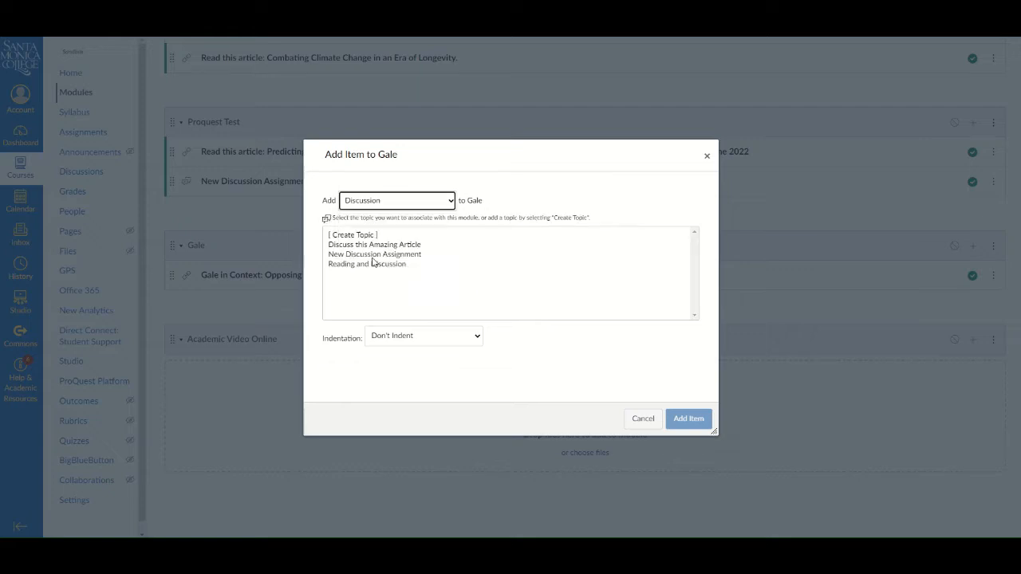
pyautogui.click(353, 235)
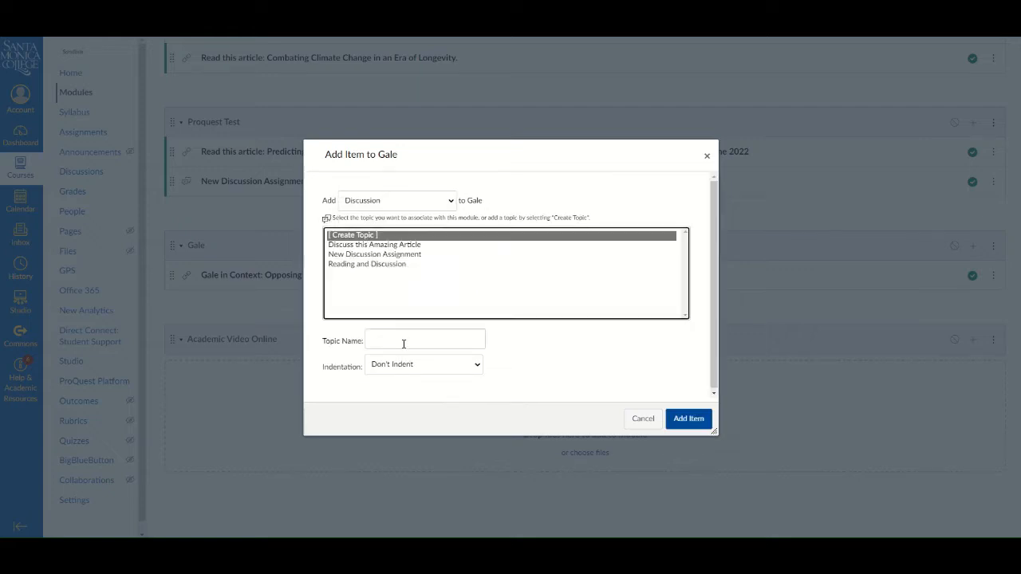
pyautogui.write('Gale discussion')
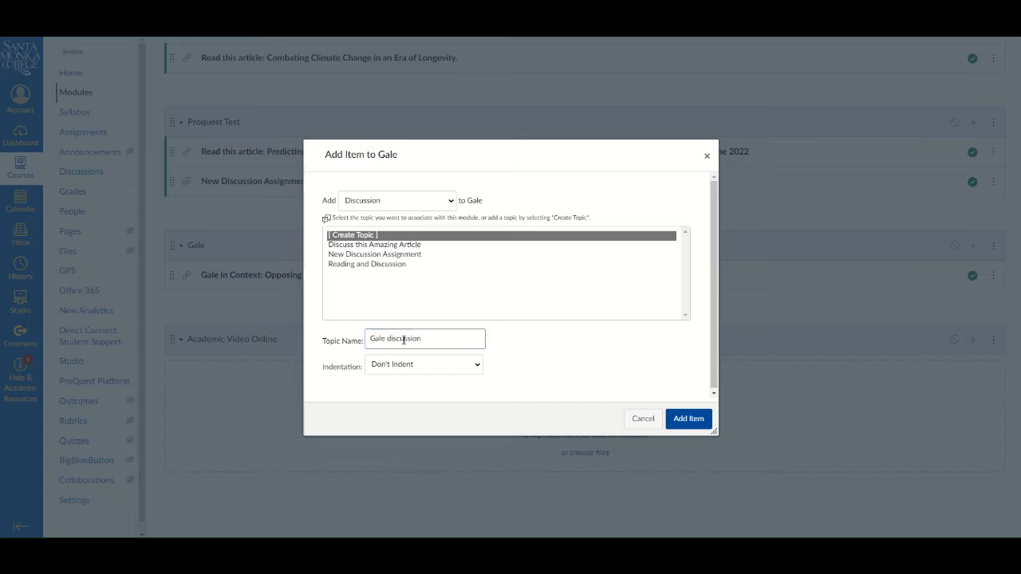
pyautogui.click(687, 419)
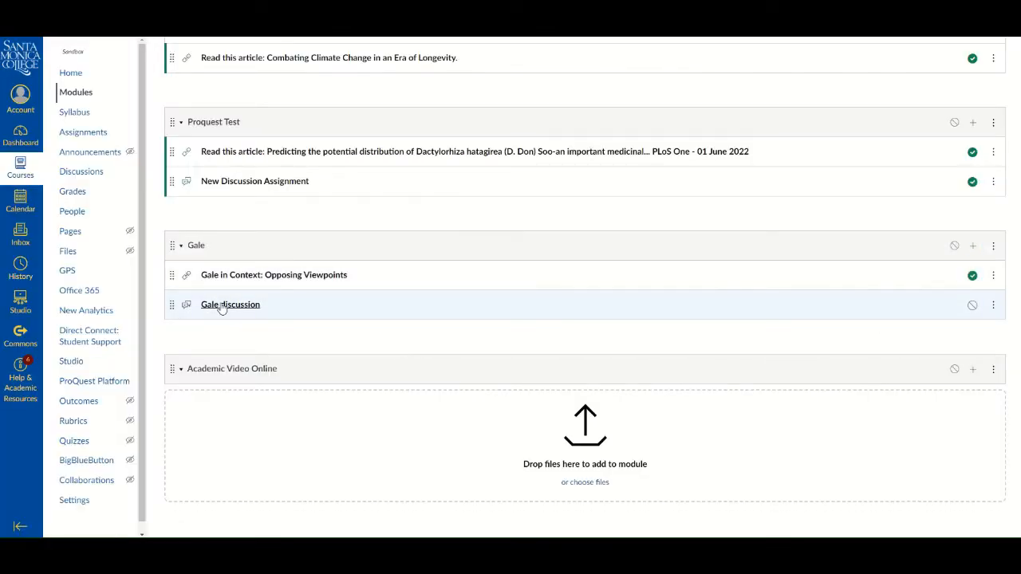
# Edit Gale discussion with the description 'Here are my instructions for this discussion'.
pyautogui.click(230, 304)
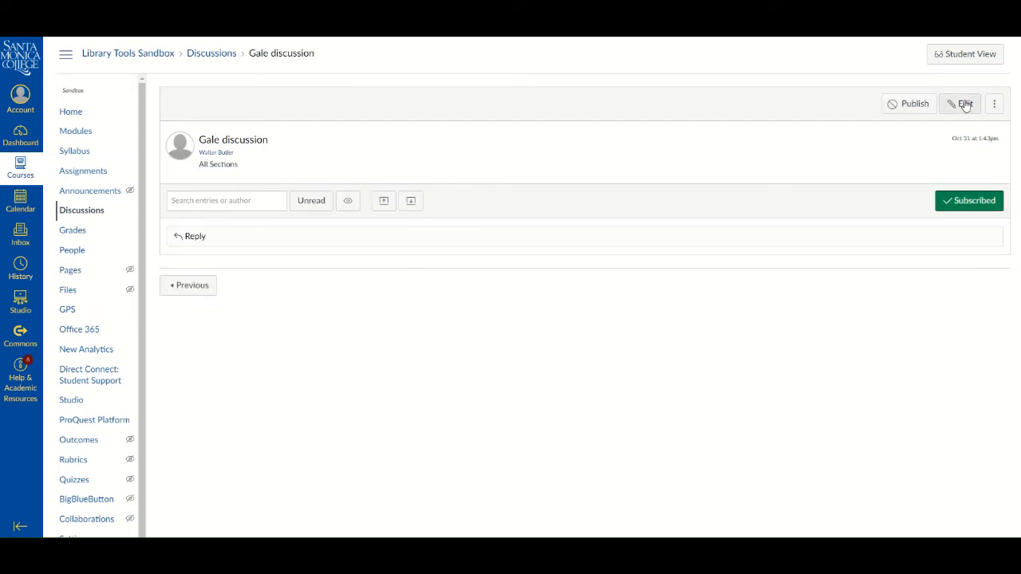
pyautogui.click(960, 103)
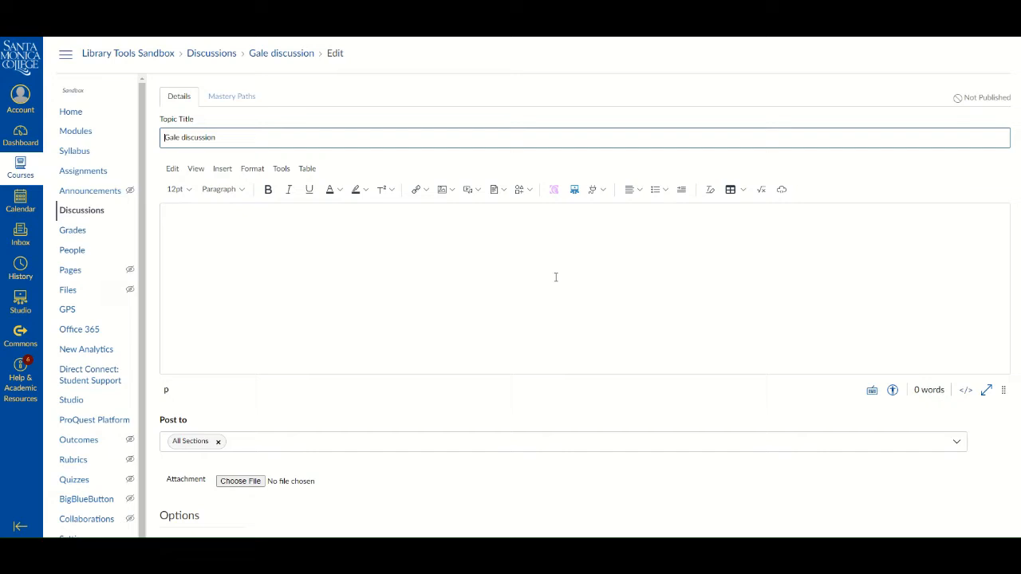
pyautogui.click(333, 247)
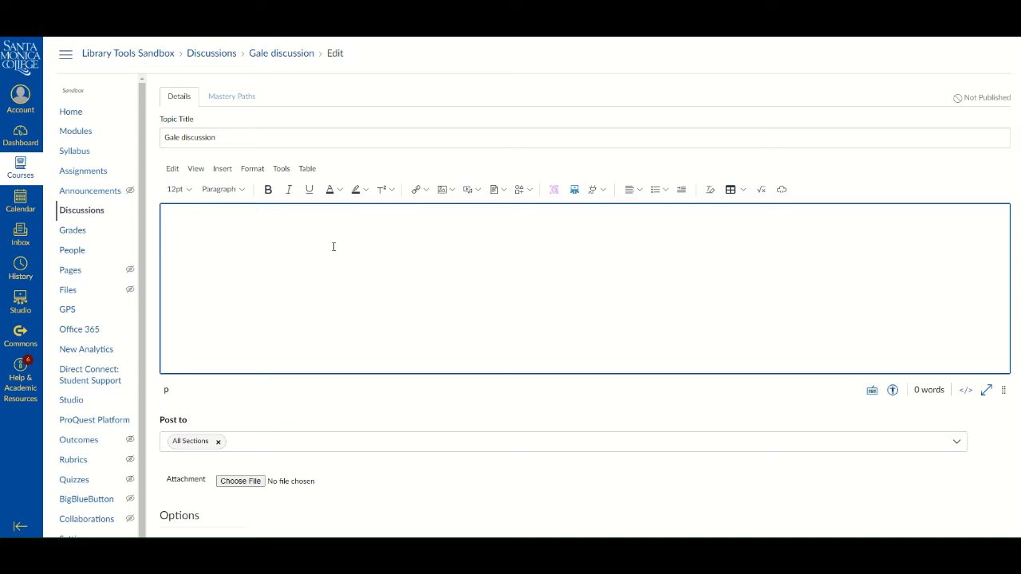
pyautogui.write('Here are my instructions for th')
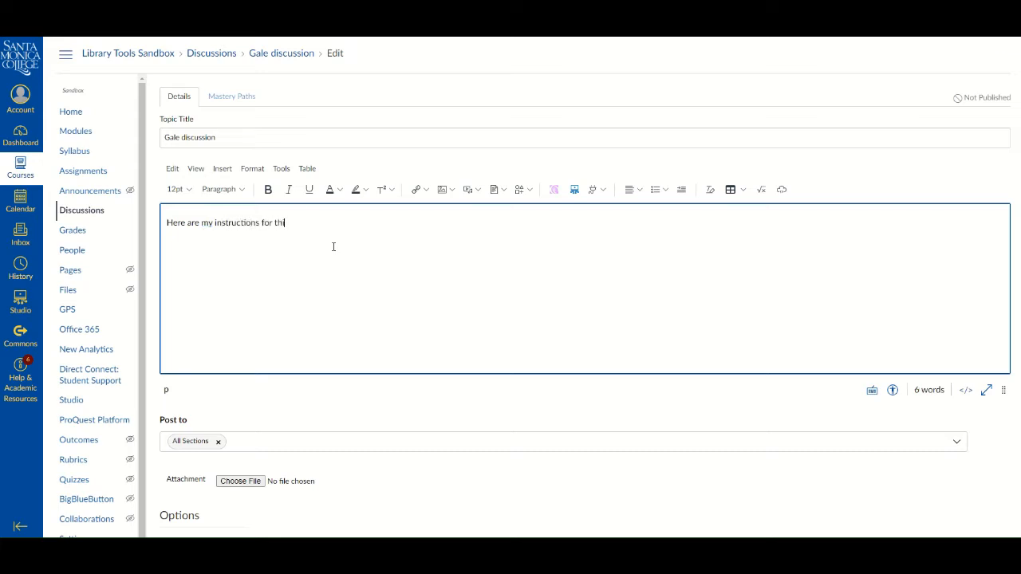
pyautogui.write('is discussion...')
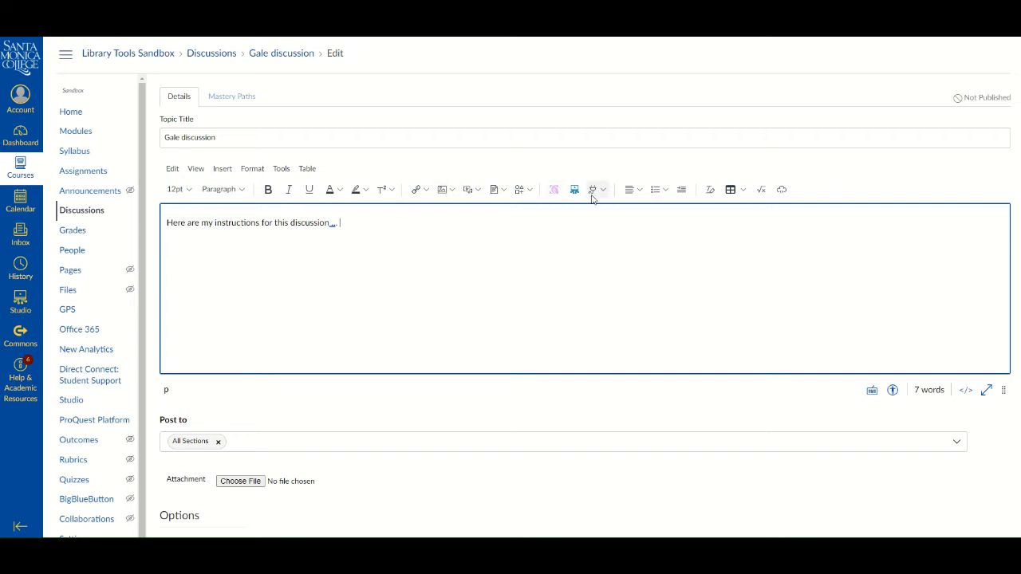
# Show the editor's All Apps list scrolled to Gale In Context: Opposing Viewpoints.
pyautogui.click(596, 189)
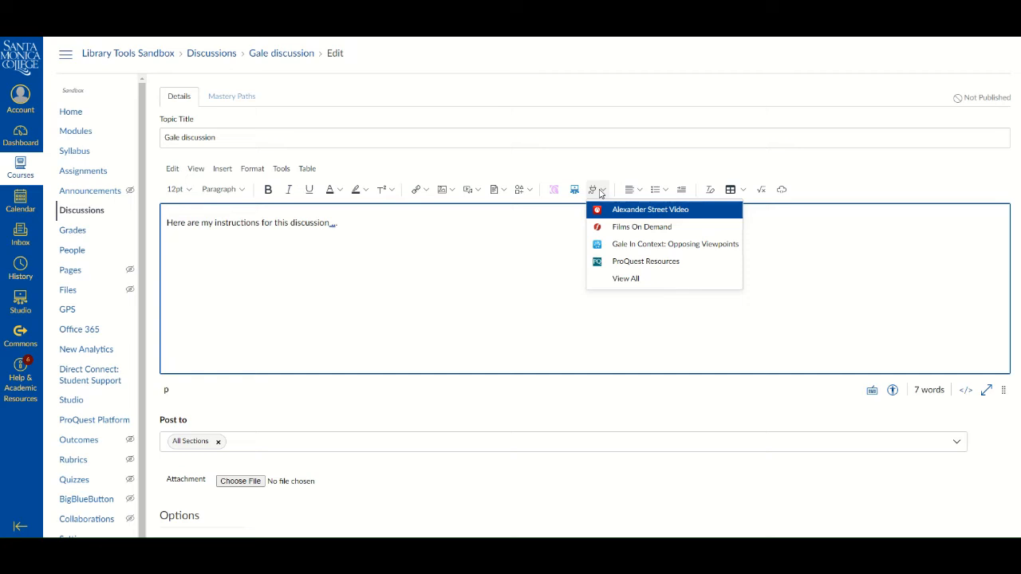
pyautogui.moveTo(641, 227)
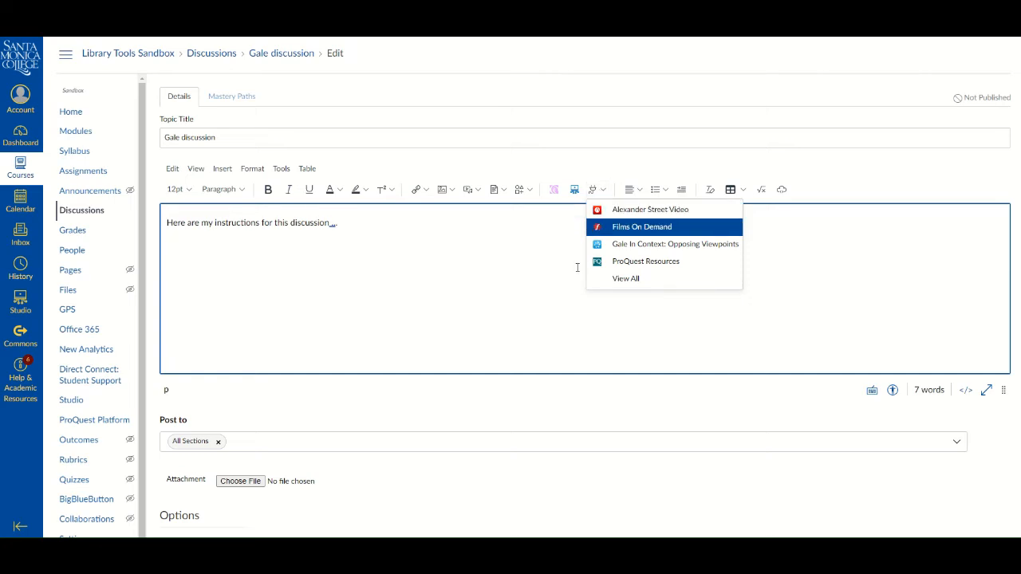
pyautogui.click(625, 278)
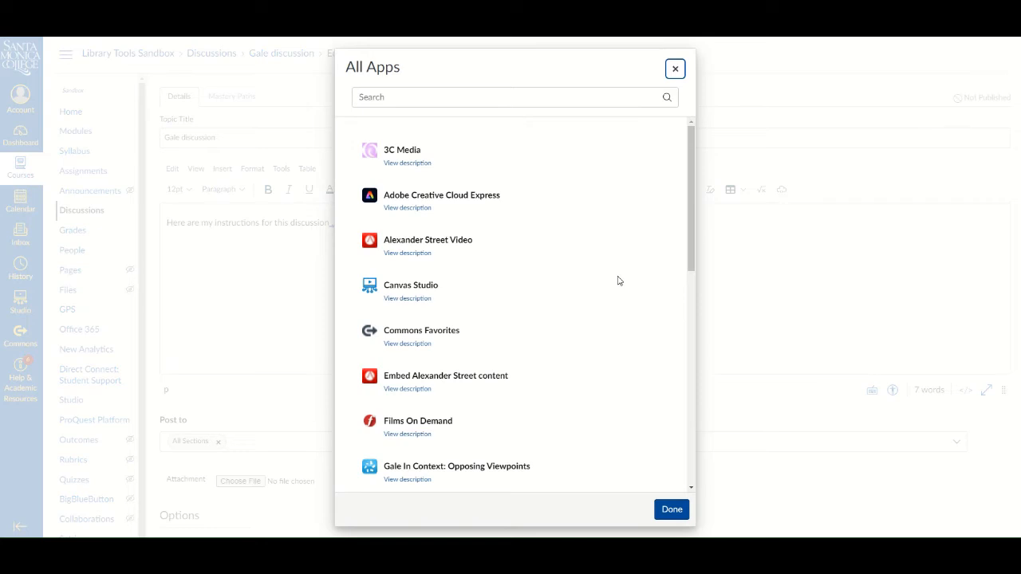
pyautogui.moveTo(509, 280)
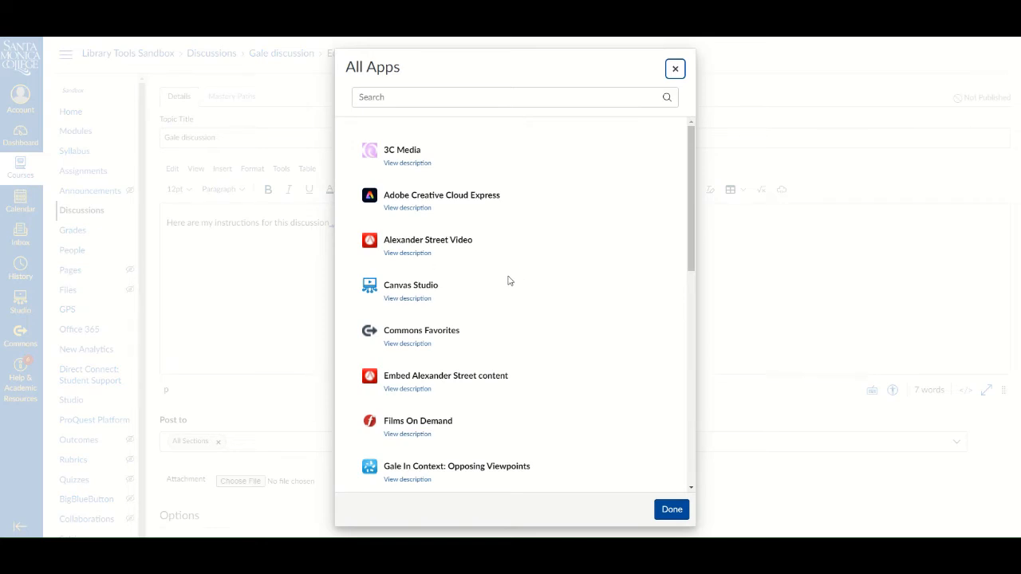
pyautogui.scroll(-3)
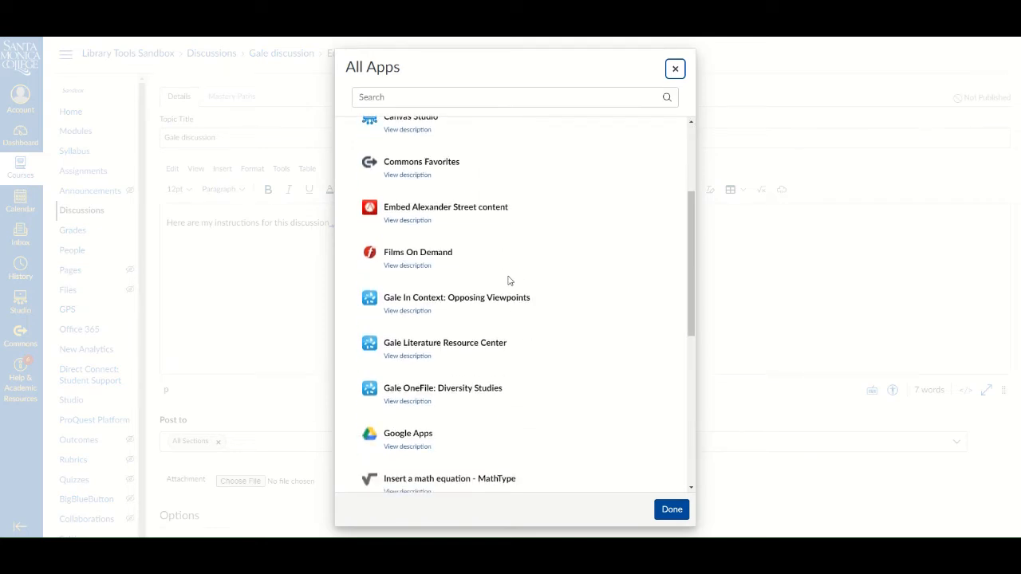
pyautogui.scroll(-3)
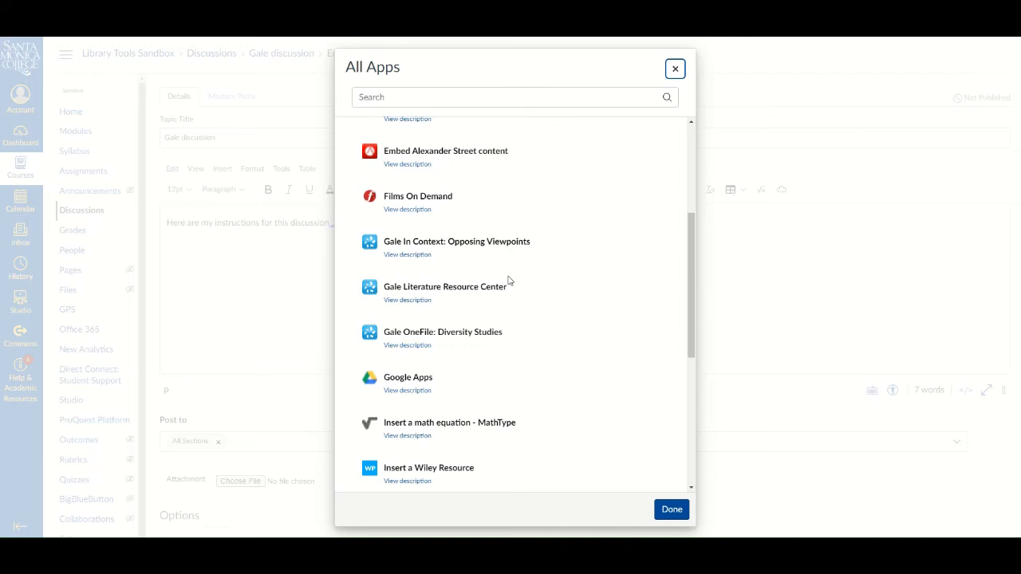
pyautogui.moveTo(483, 247)
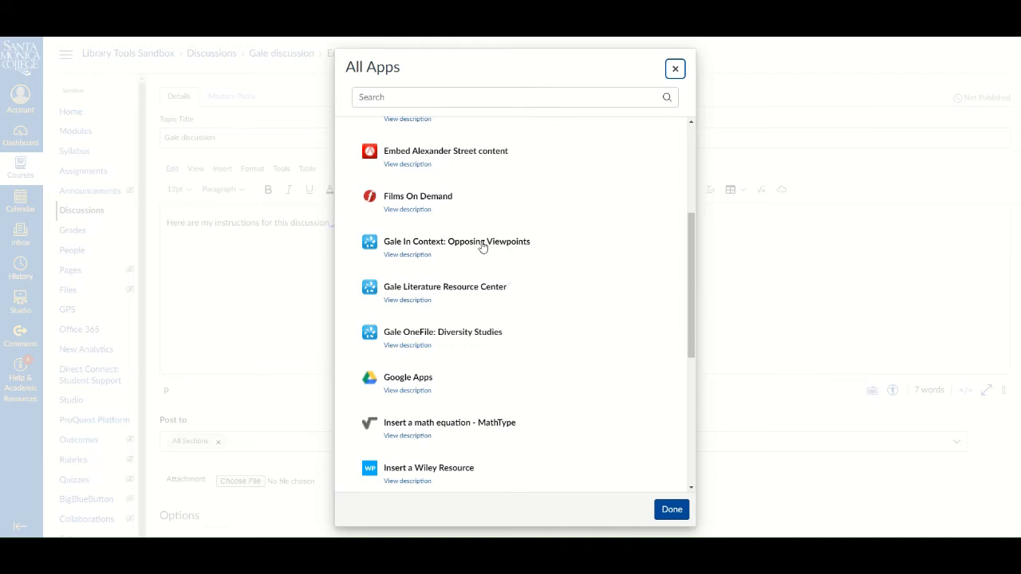
# Launch Opposing Viewpoints and search 'Climate change', browsing results across content types.
pyautogui.click(457, 241)
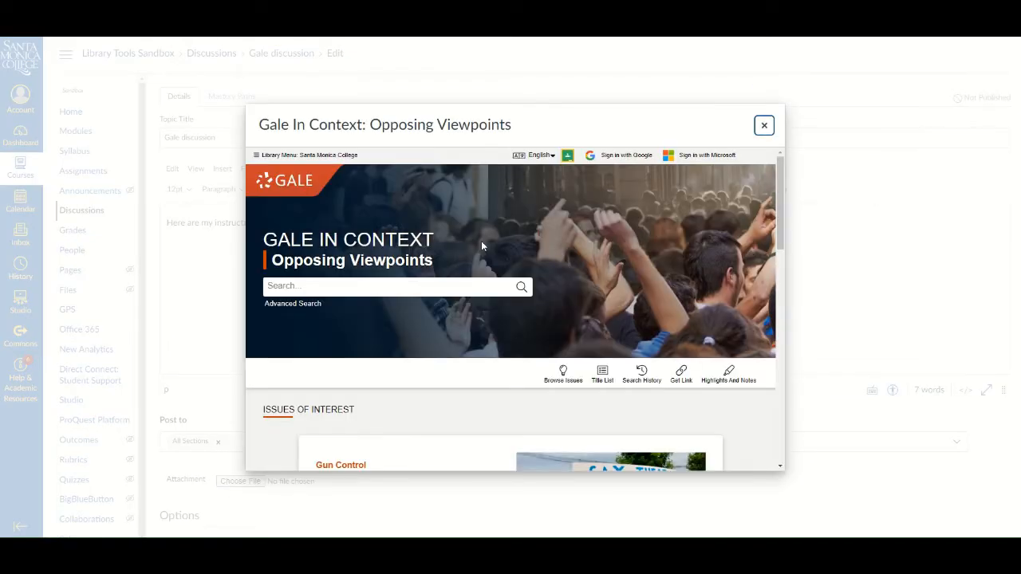
pyautogui.moveTo(482, 246)
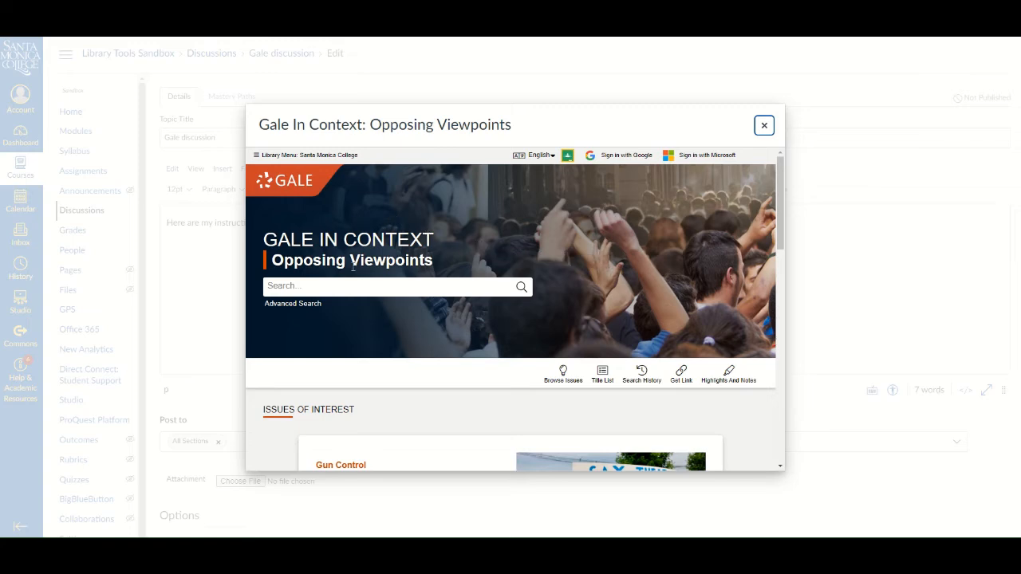
pyautogui.write('climate')
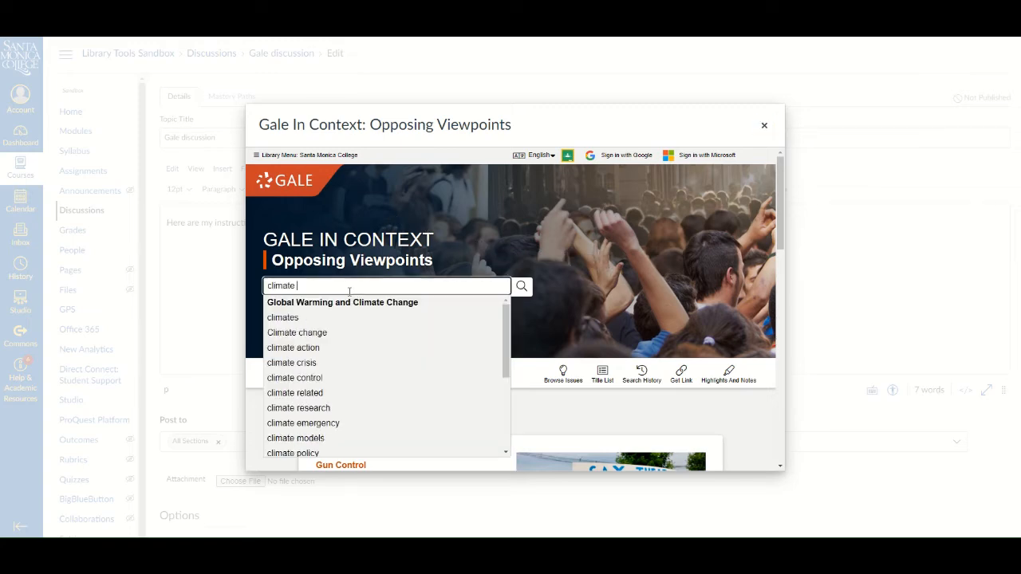
pyautogui.click(296, 333)
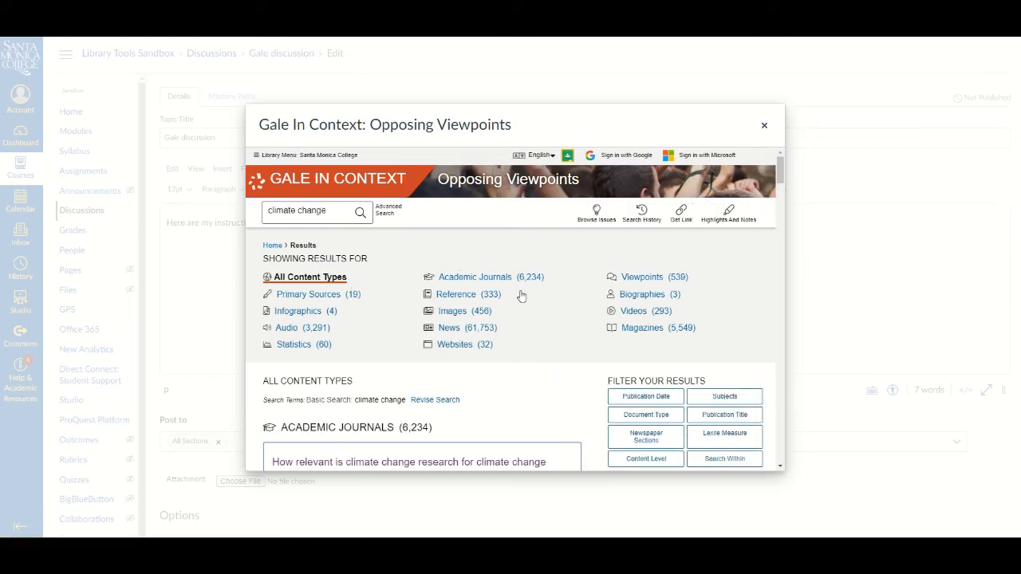
pyautogui.scroll(-3)
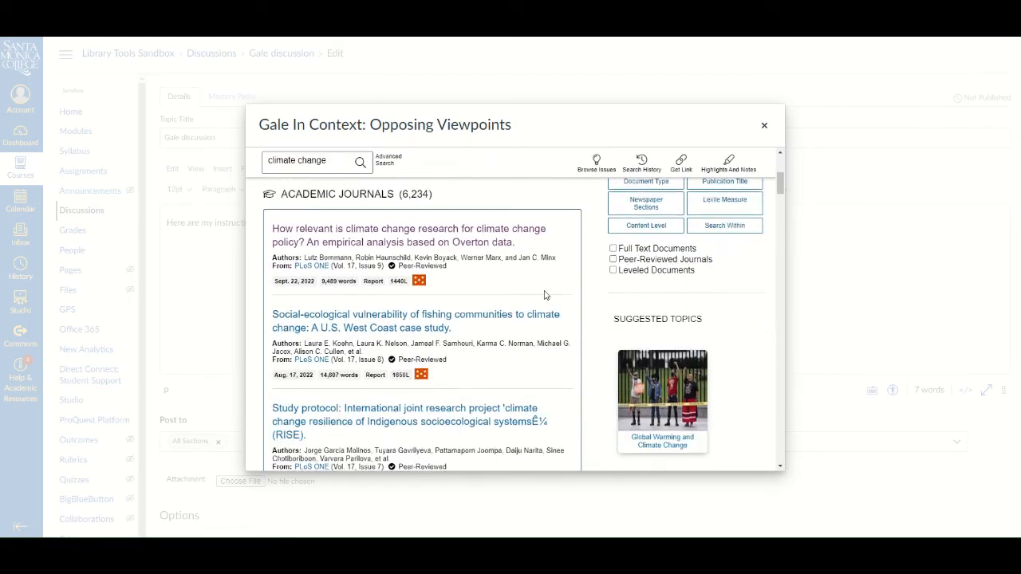
pyautogui.scroll(-3)
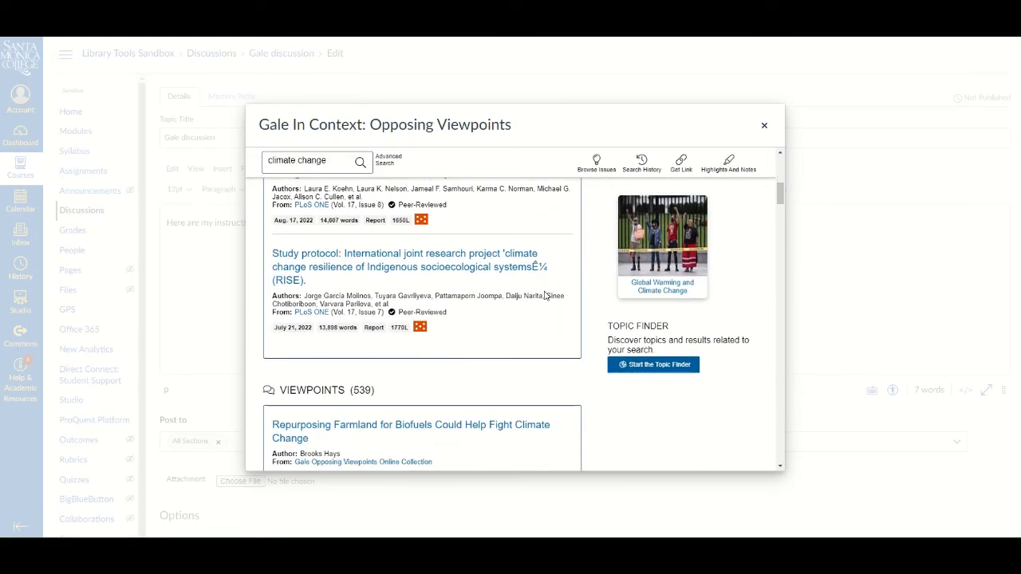
pyautogui.scroll(-3)
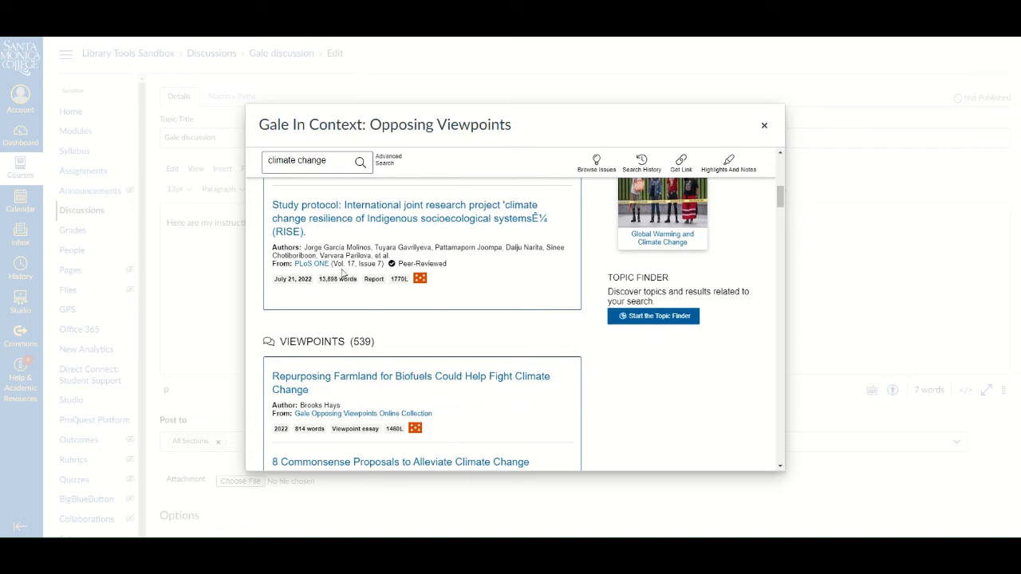
pyautogui.click(403, 218)
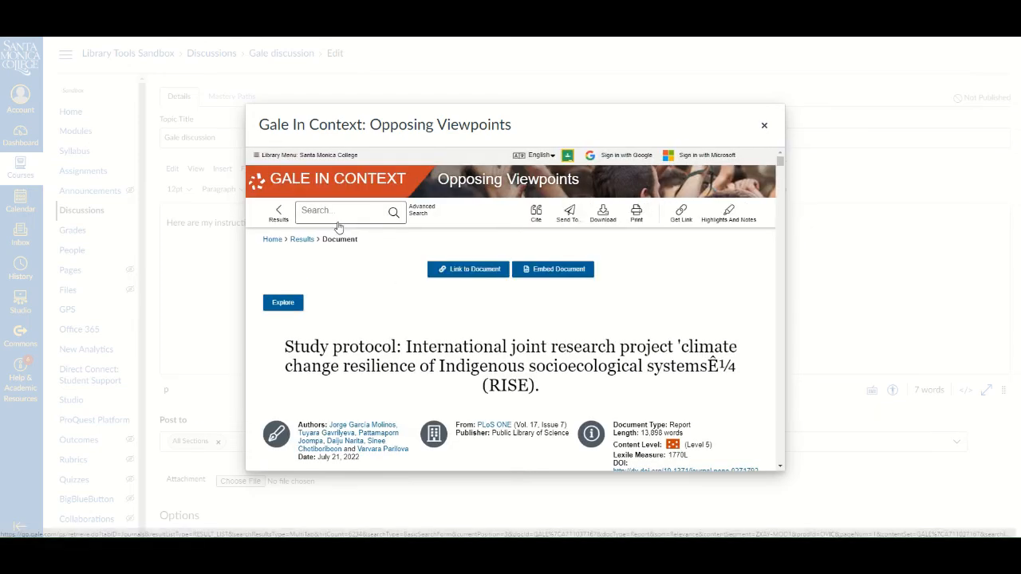
pyautogui.scroll(-3)
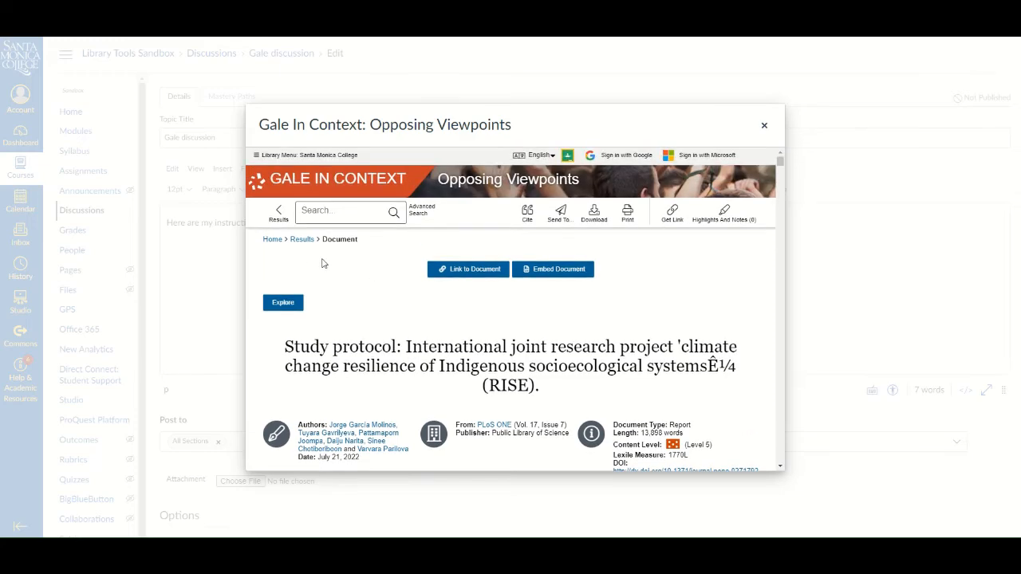
pyautogui.click(279, 210)
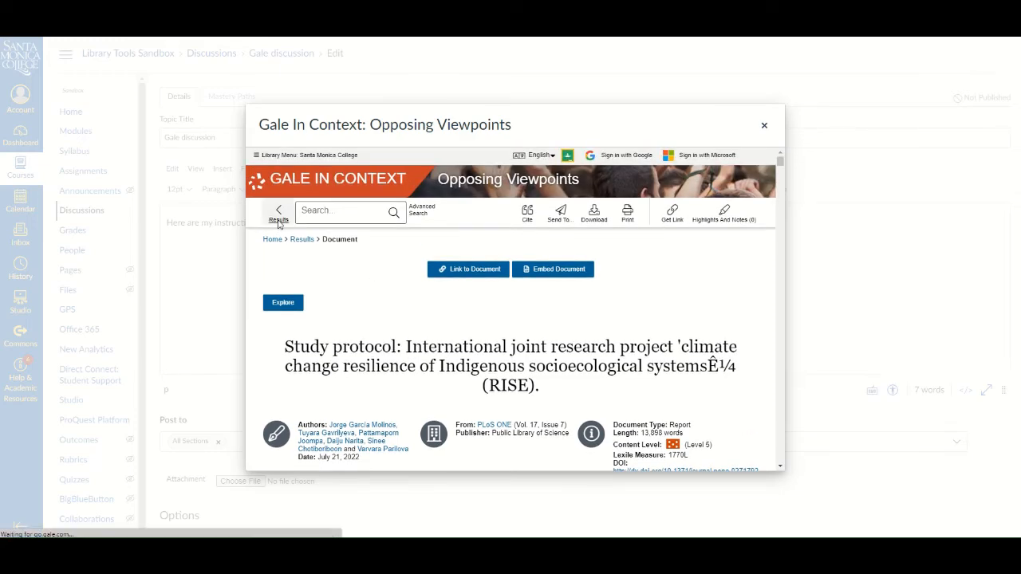
pyautogui.click(277, 211)
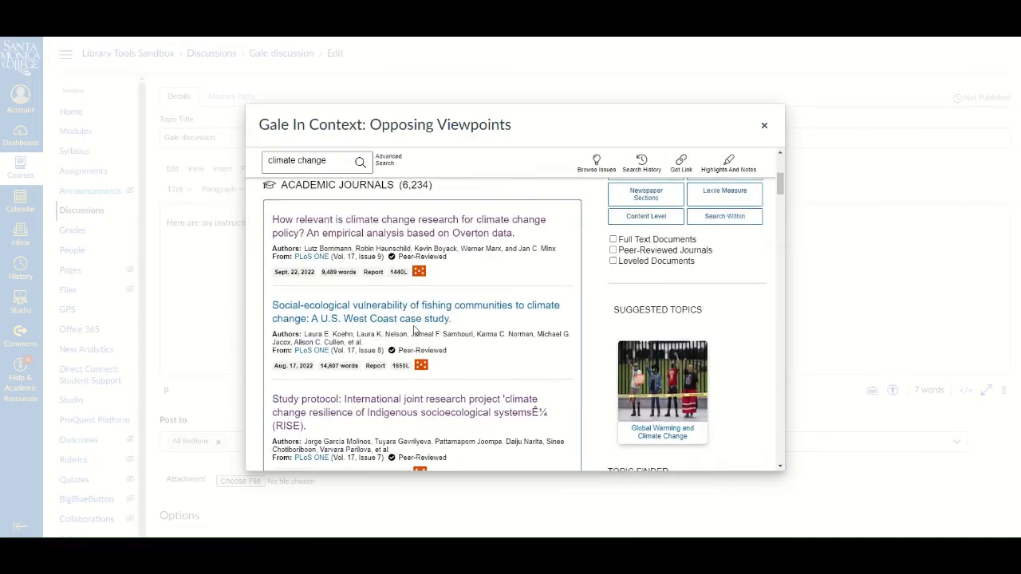
pyautogui.scroll(-3)
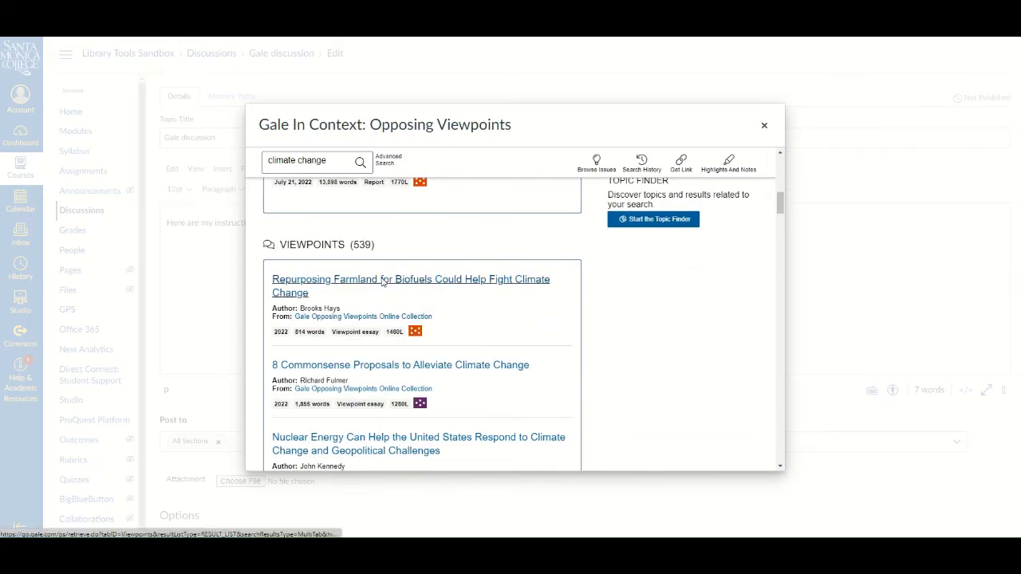
# Open the viewpoint essay 'Repurposing Farmland for Biofuels Could Help Fight Climate Change'.
pyautogui.click(410, 286)
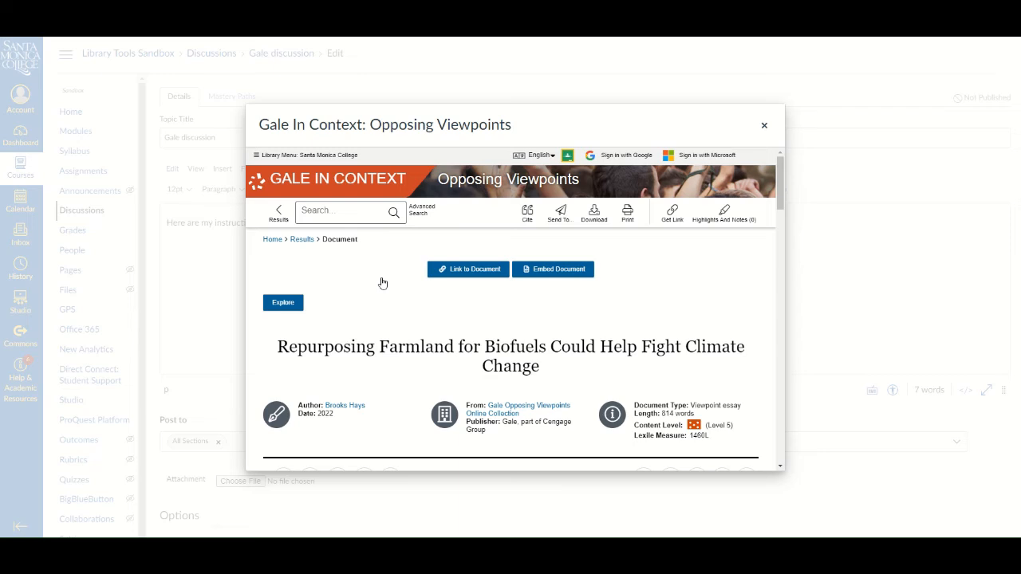
pyautogui.moveTo(467, 268)
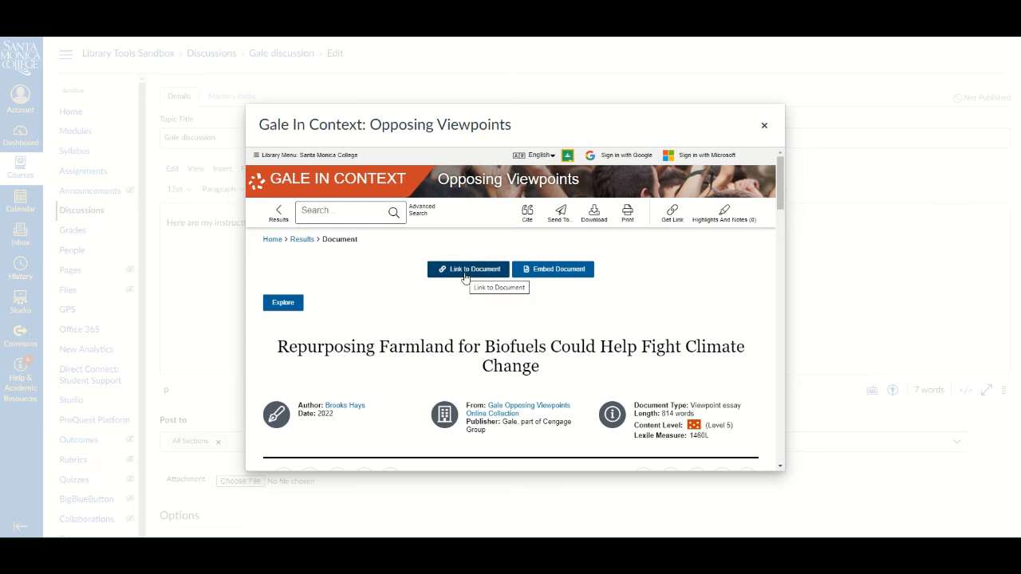
pyautogui.moveTo(554, 269)
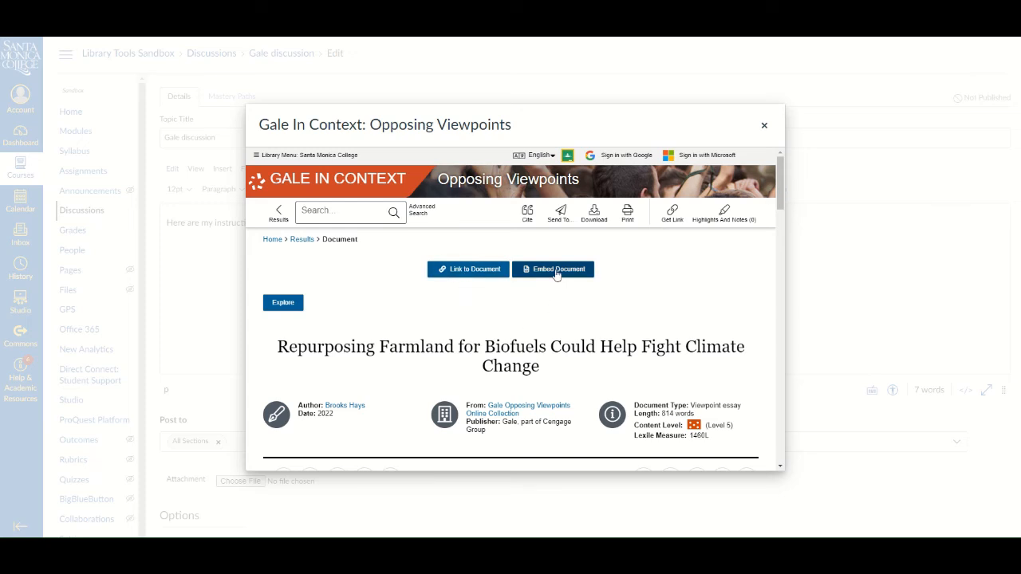
pyautogui.moveTo(554, 268)
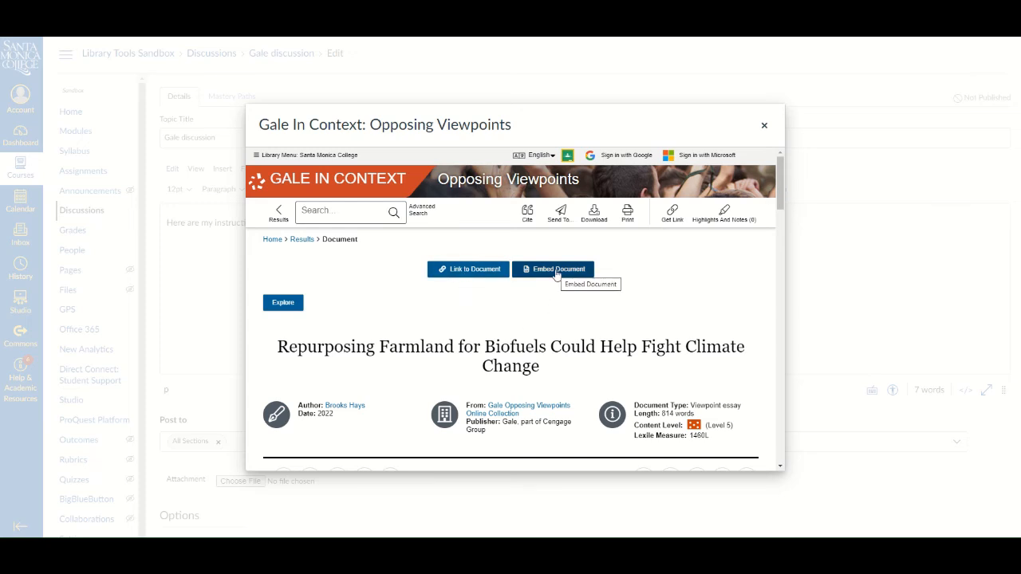
pyautogui.moveTo(500, 322)
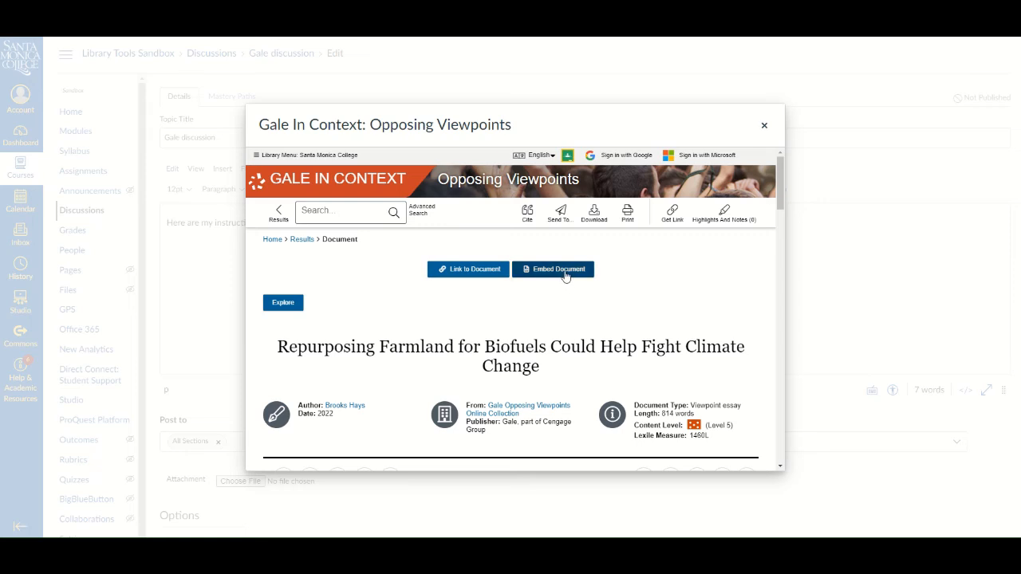
# Embed the biofuels farmland viewpoint article into the discussion body below the instructions.
pyautogui.click(763, 125)
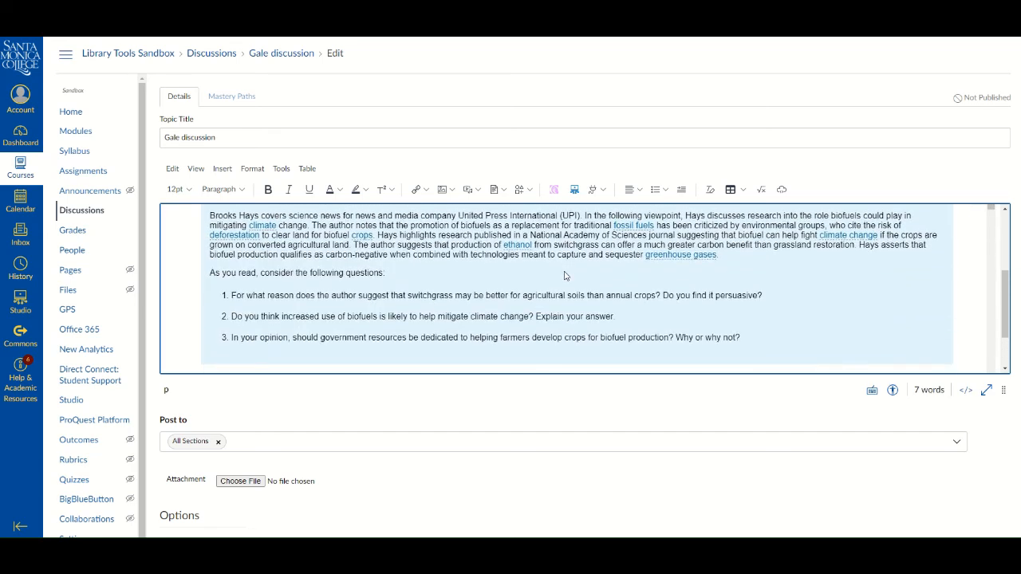
pyautogui.scroll(-3)
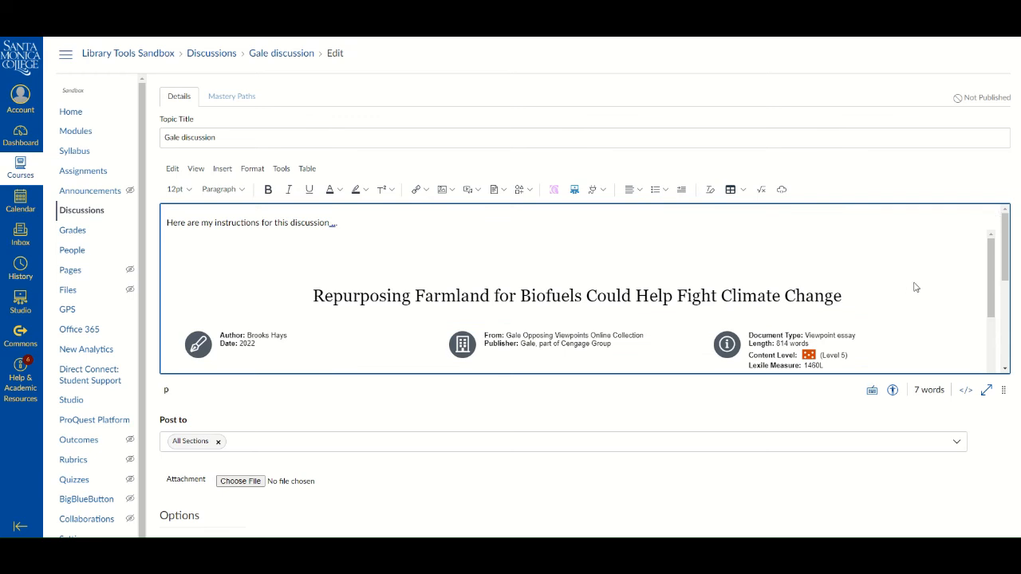
pyautogui.moveTo(855, 370)
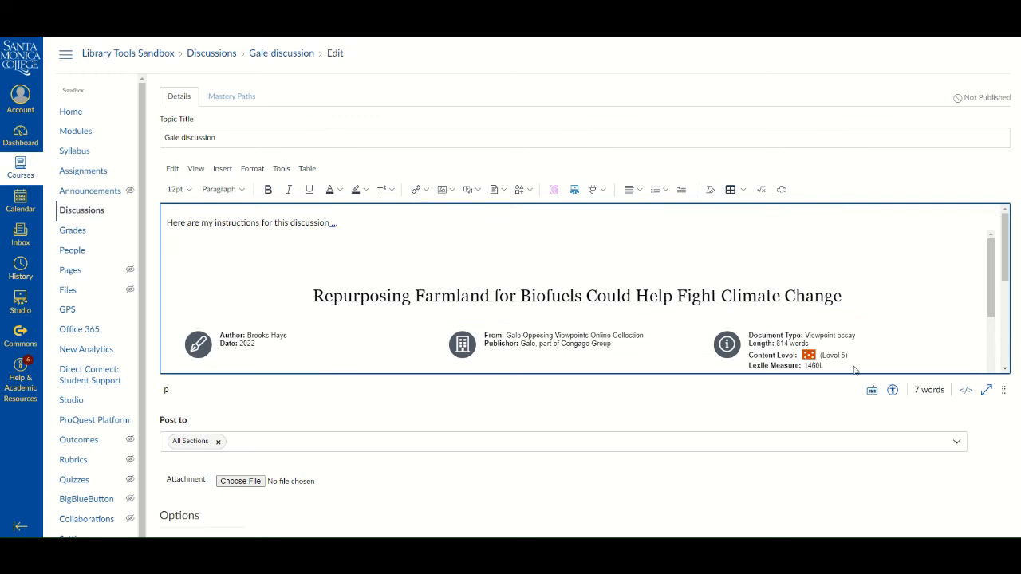
pyautogui.moveTo(854, 390)
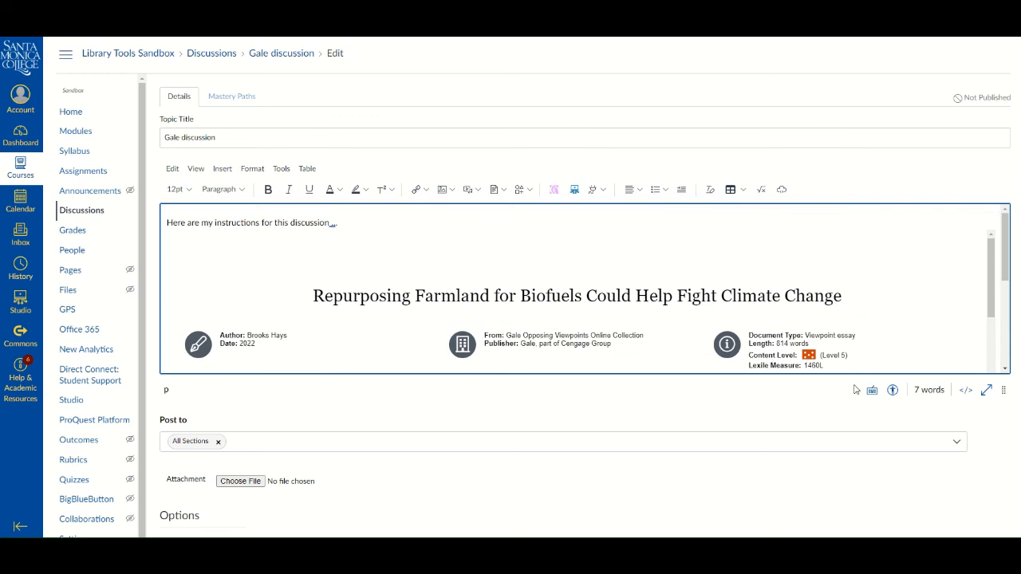
# Save and publish the Gale discussion with the embedded biofuels article.
pyautogui.scroll(-3)
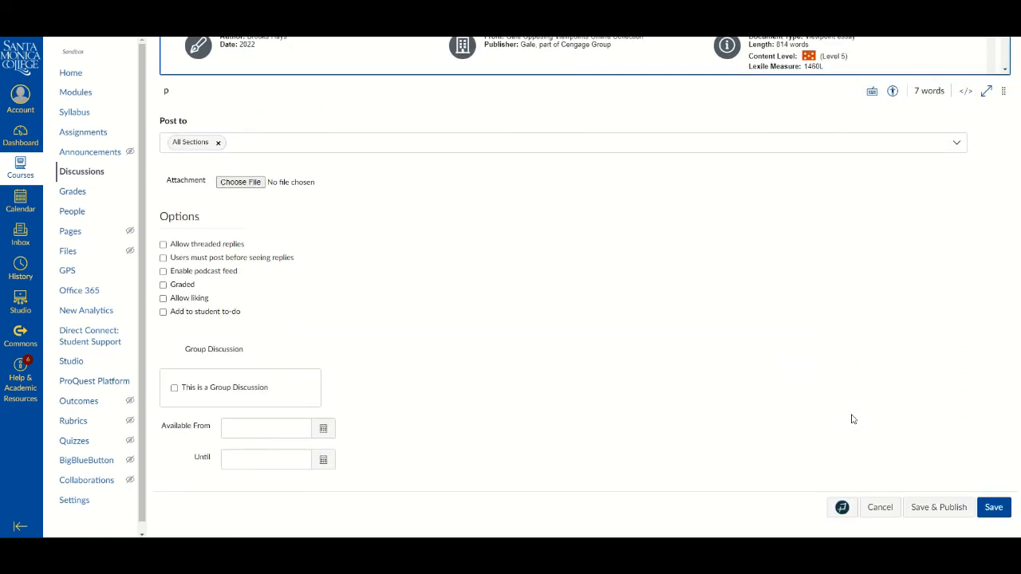
pyautogui.moveTo(829, 400)
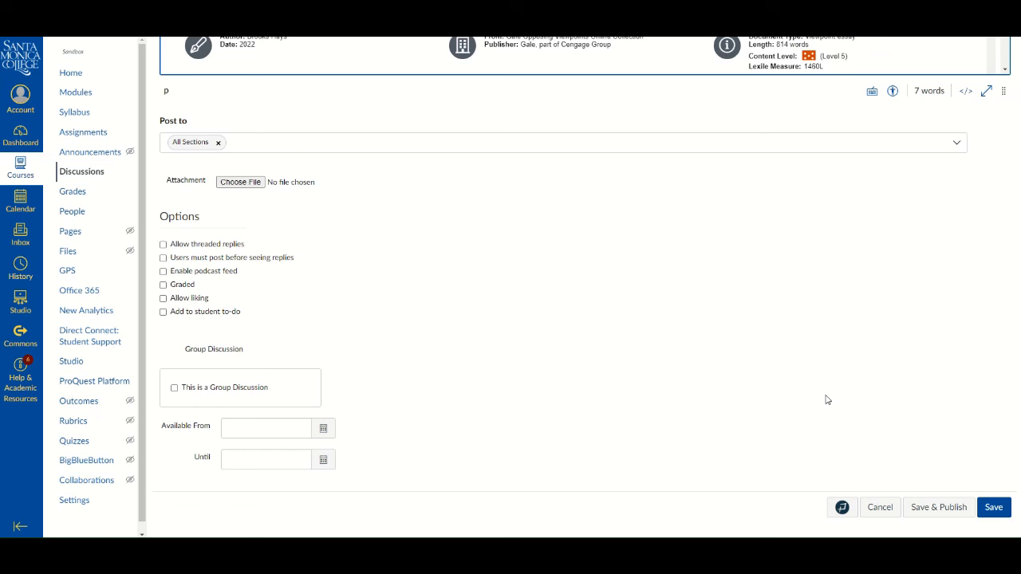
pyautogui.moveTo(938, 507)
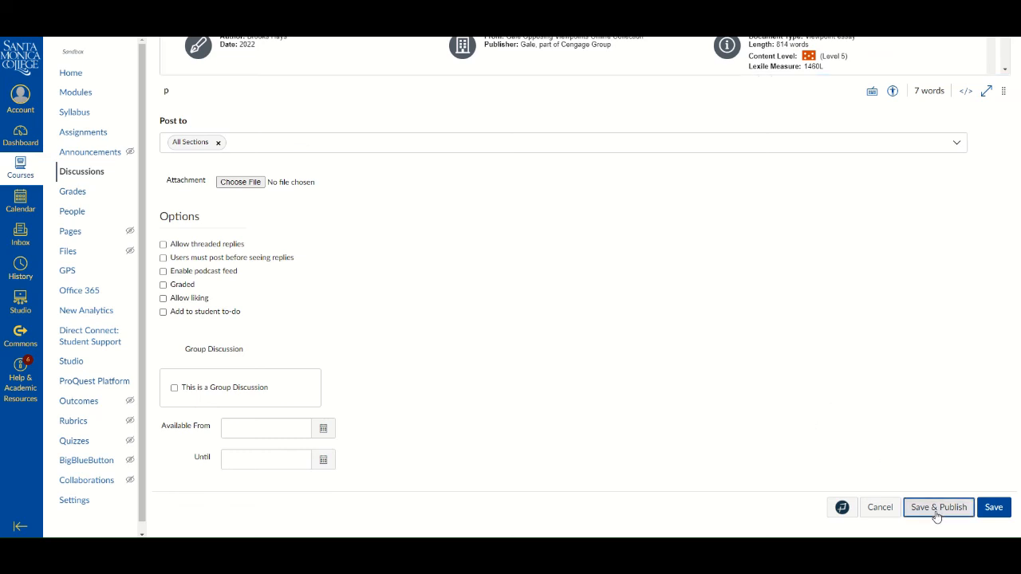
pyautogui.click(938, 507)
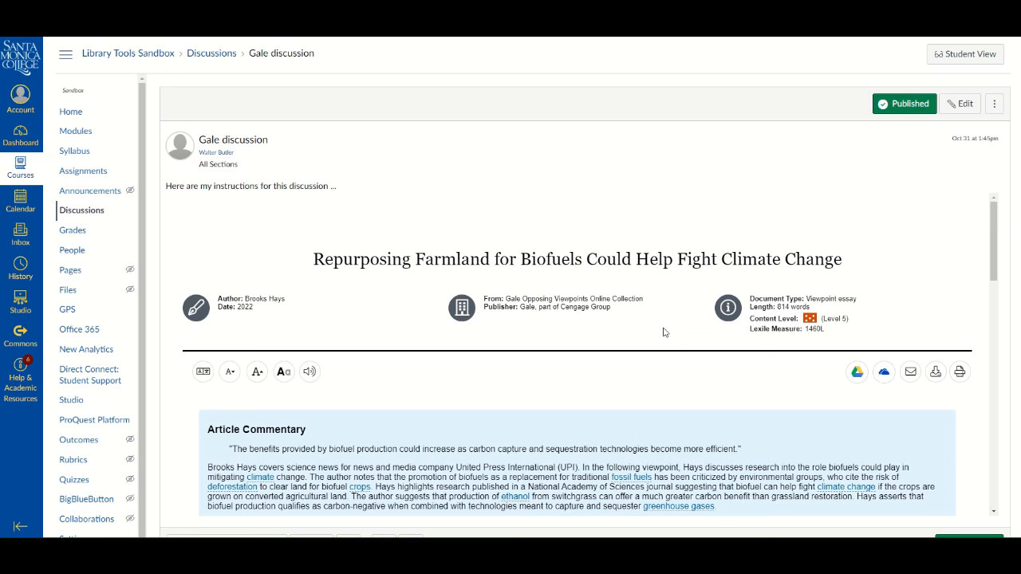
pyautogui.moveTo(505, 283)
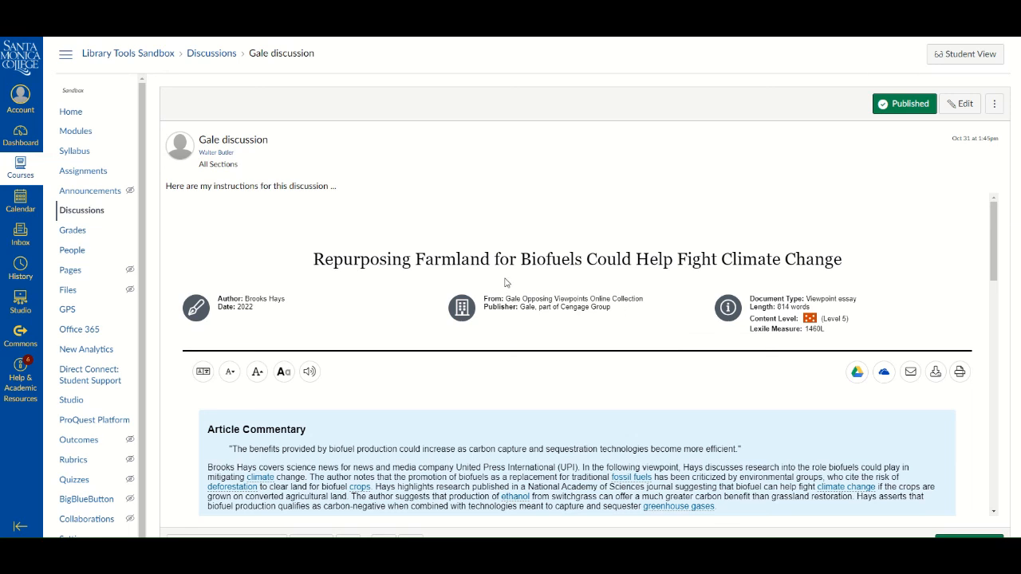
pyautogui.moveTo(127, 53)
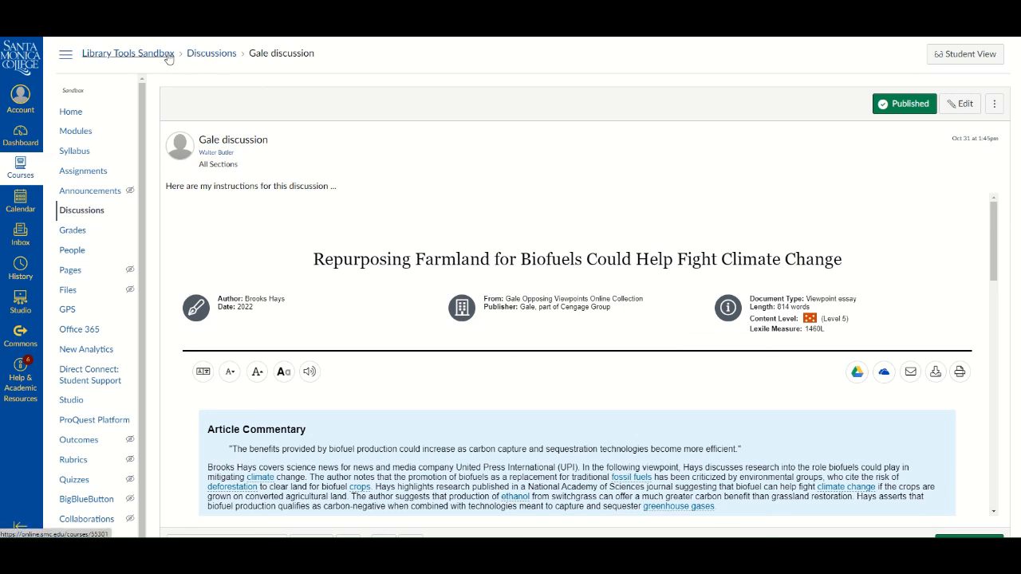